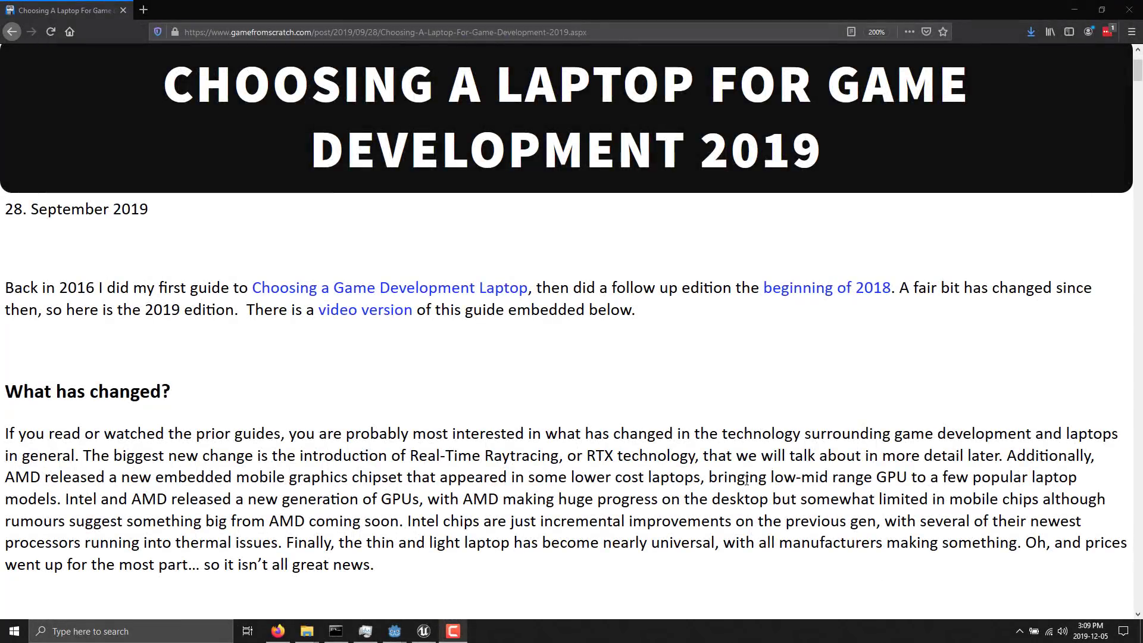
Step: Scroll past the Acer, Asus, Dell, Gigabyte and Lenovo tables to the MSI GS65 Stealth and Razer entries
{"action": "scroll", "scroll_direction": "down", "scroll_amount": 3}
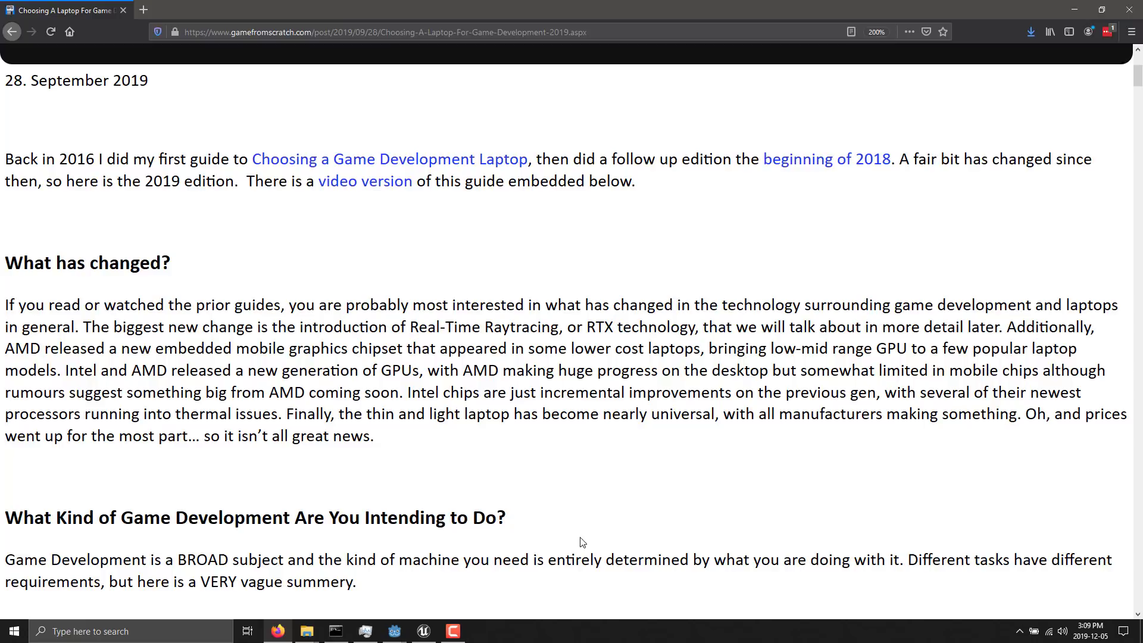
{"action": "scroll", "scroll_direction": "down", "scroll_amount": 3}
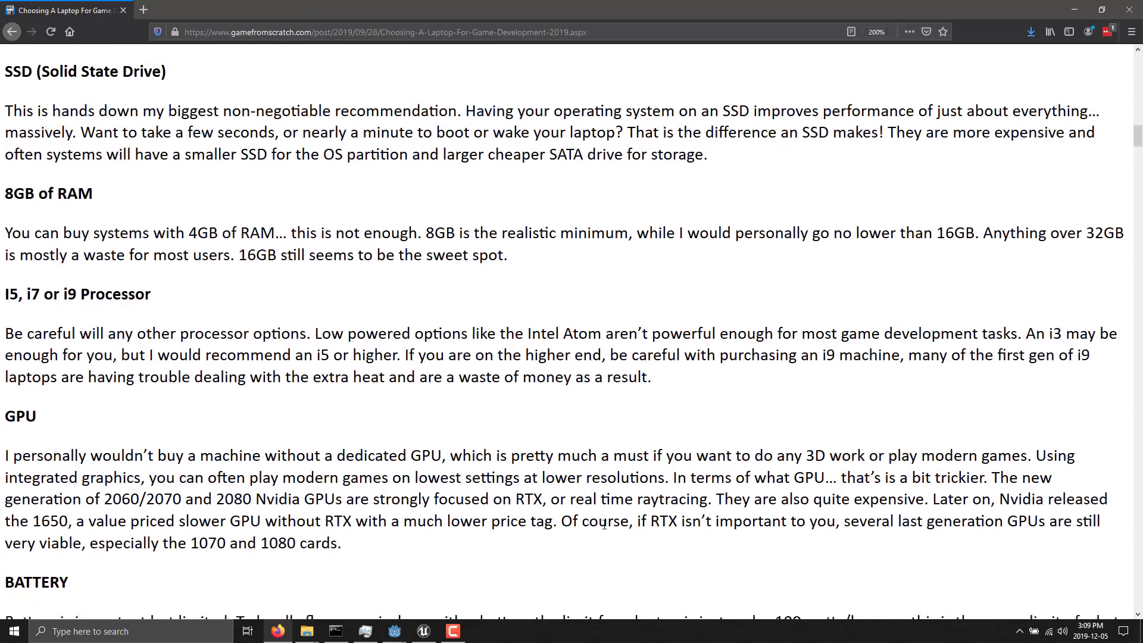
{"action": "scroll", "scroll_direction": "down", "scroll_amount": 3}
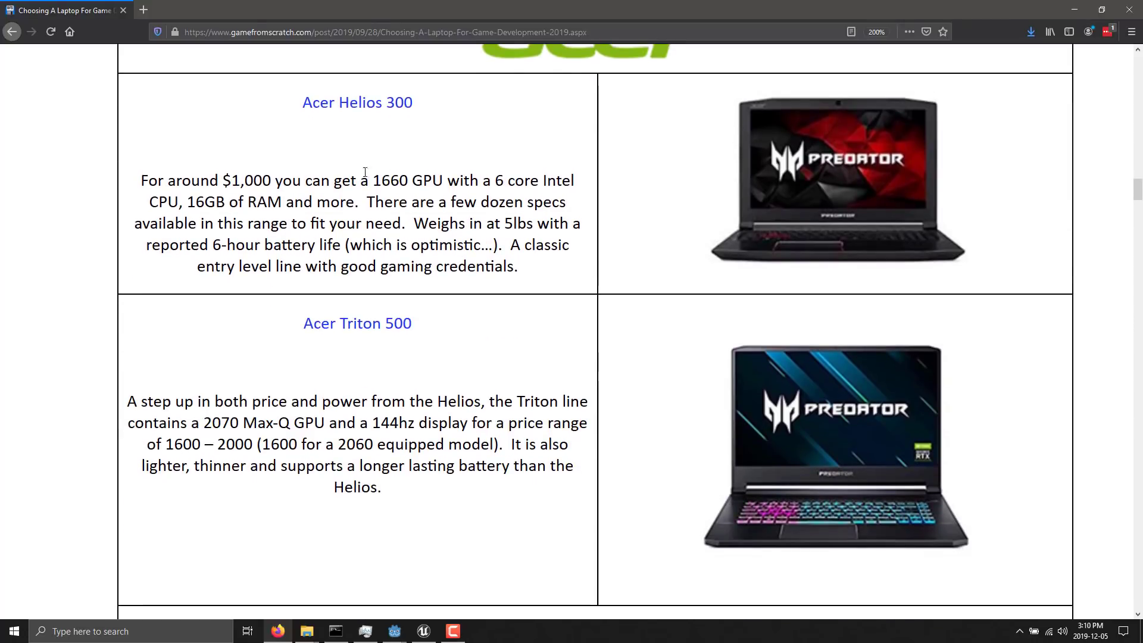
{"action": "mouse_move", "coordinate": [292, 175]}
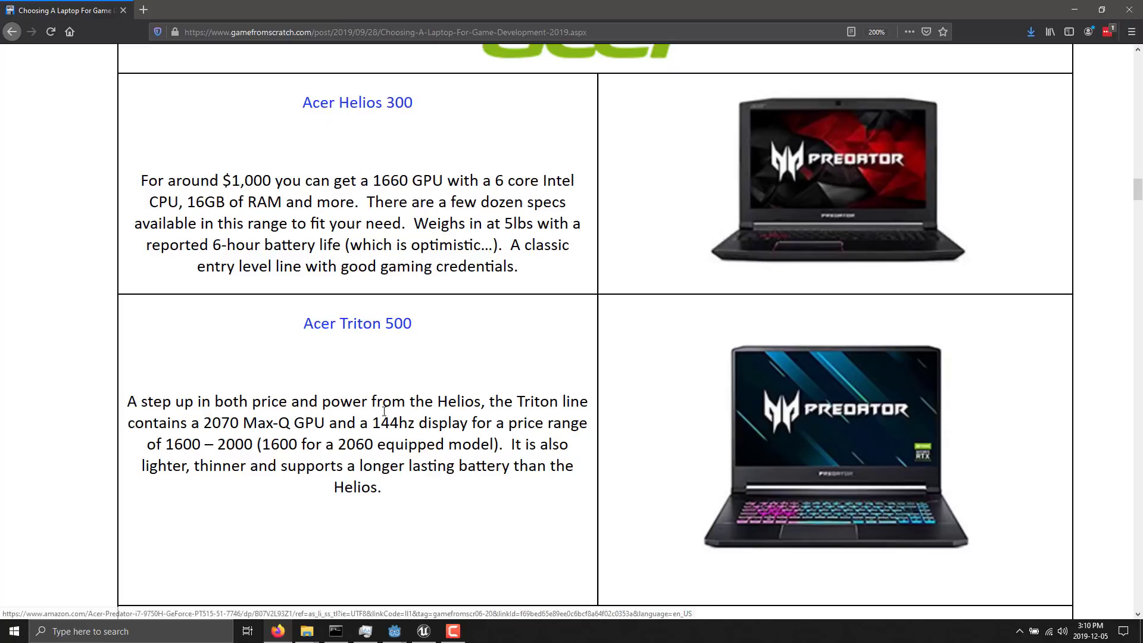
{"action": "scroll", "scroll_direction": "down", "scroll_amount": 3}
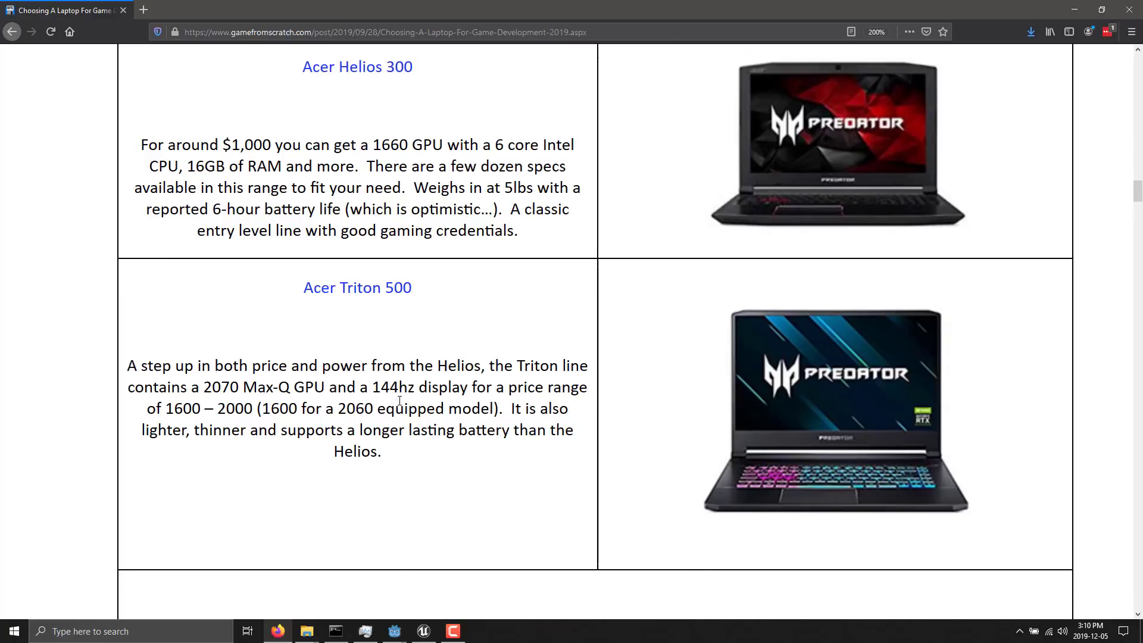
{"action": "scroll", "scroll_direction": "down", "scroll_amount": 3}
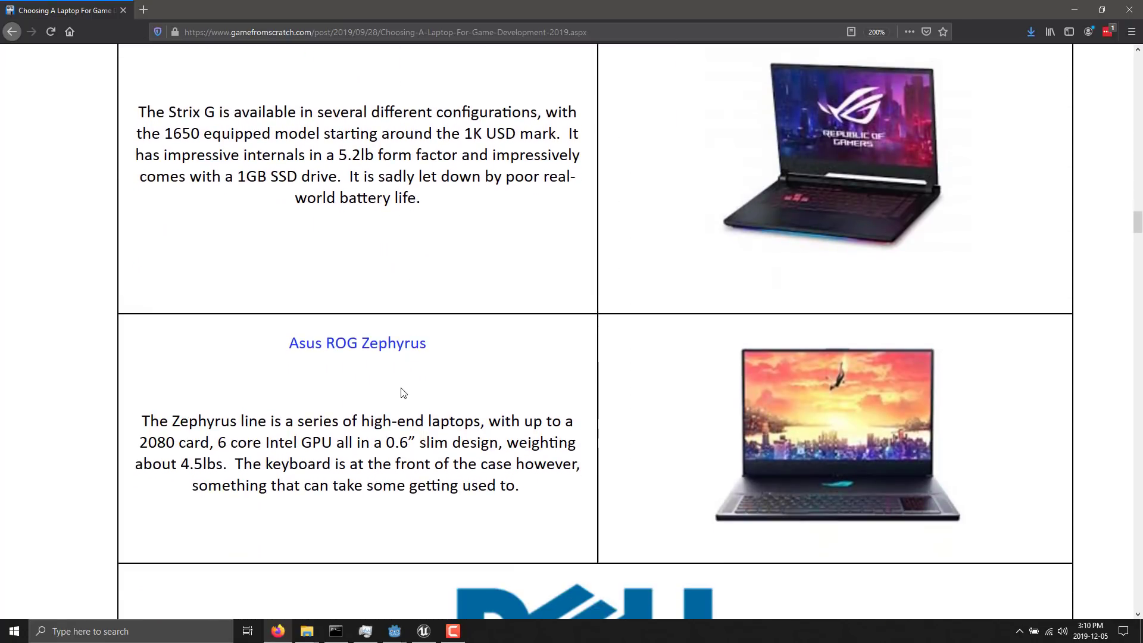
{"action": "scroll", "scroll_direction": "down", "scroll_amount": 3}
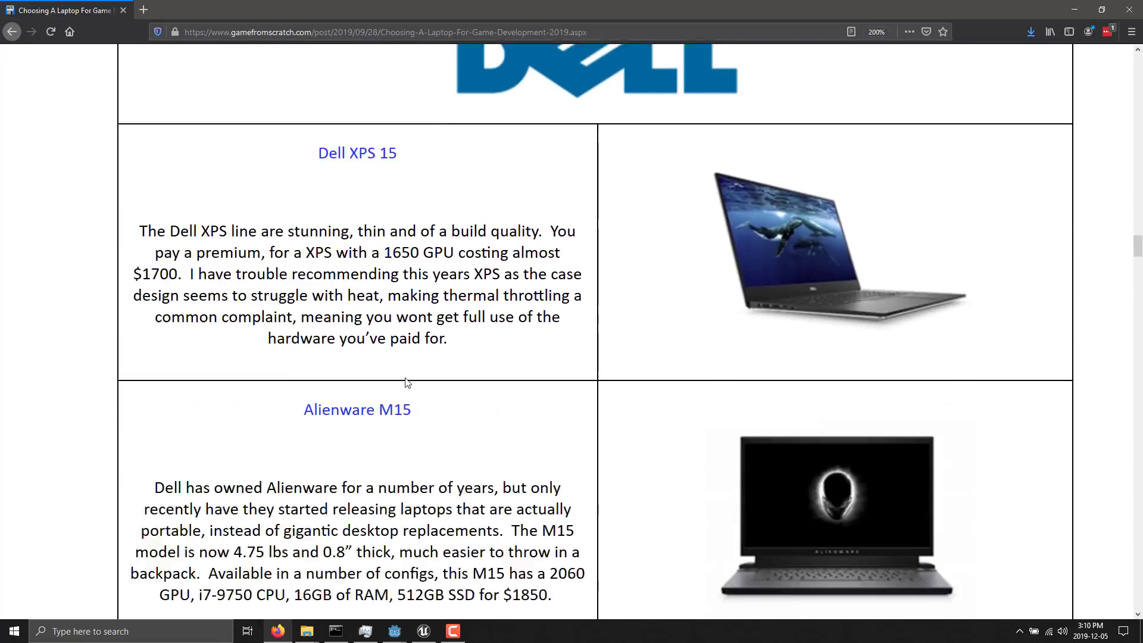
{"action": "scroll", "scroll_direction": "down", "scroll_amount": 3}
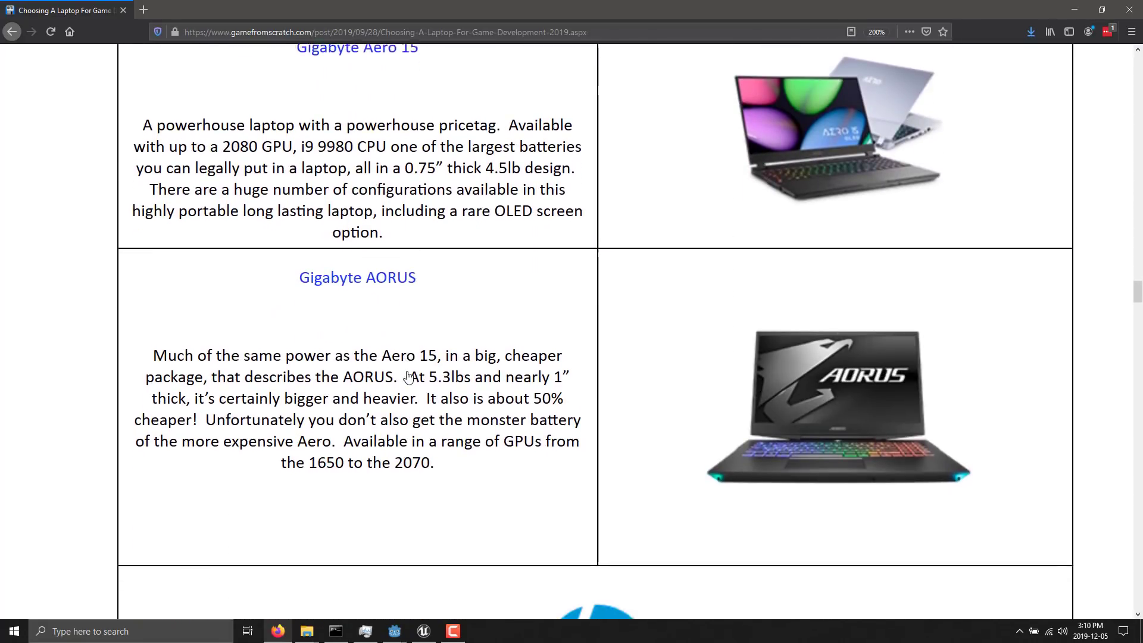
{"action": "scroll", "scroll_direction": "down", "scroll_amount": 3}
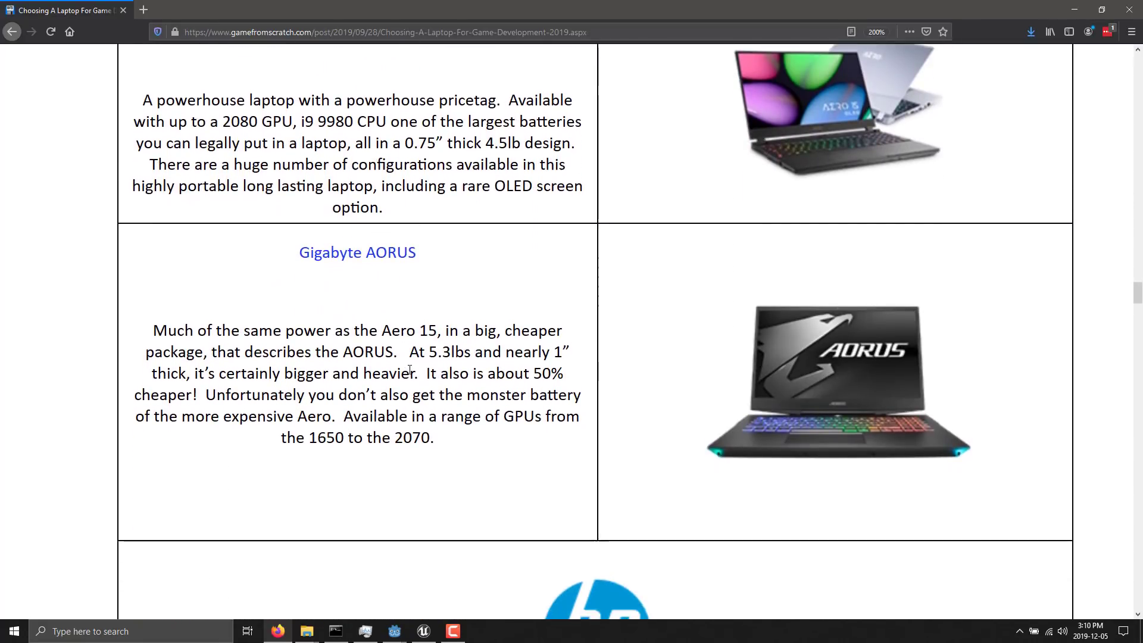
{"action": "scroll", "scroll_direction": "down", "scroll_amount": 3}
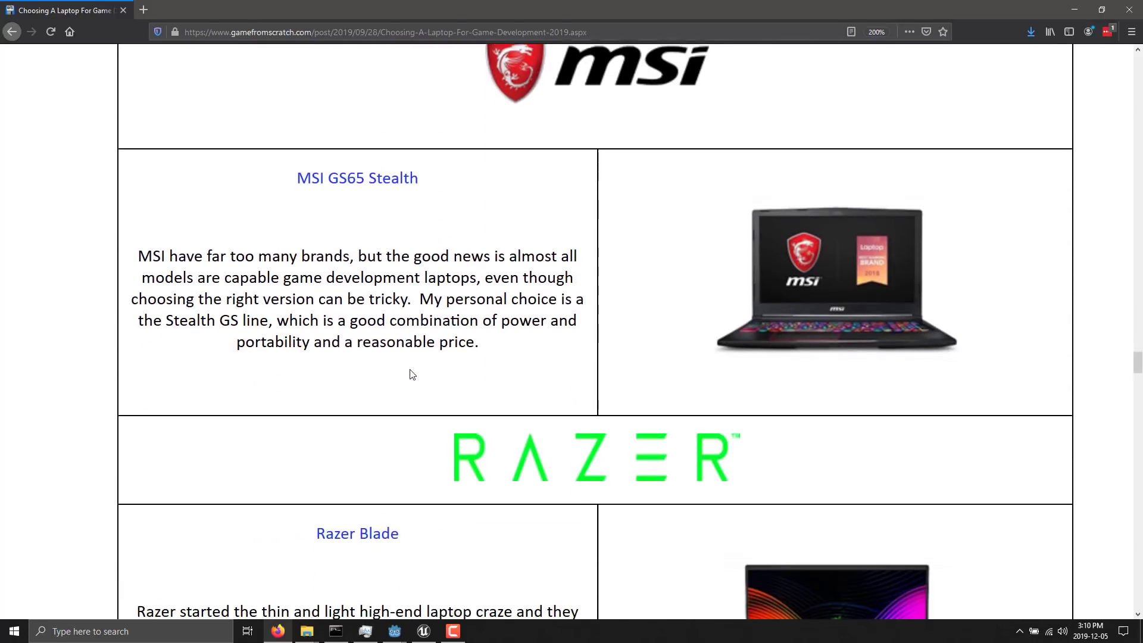
{"action": "scroll", "scroll_direction": "down", "scroll_amount": 3}
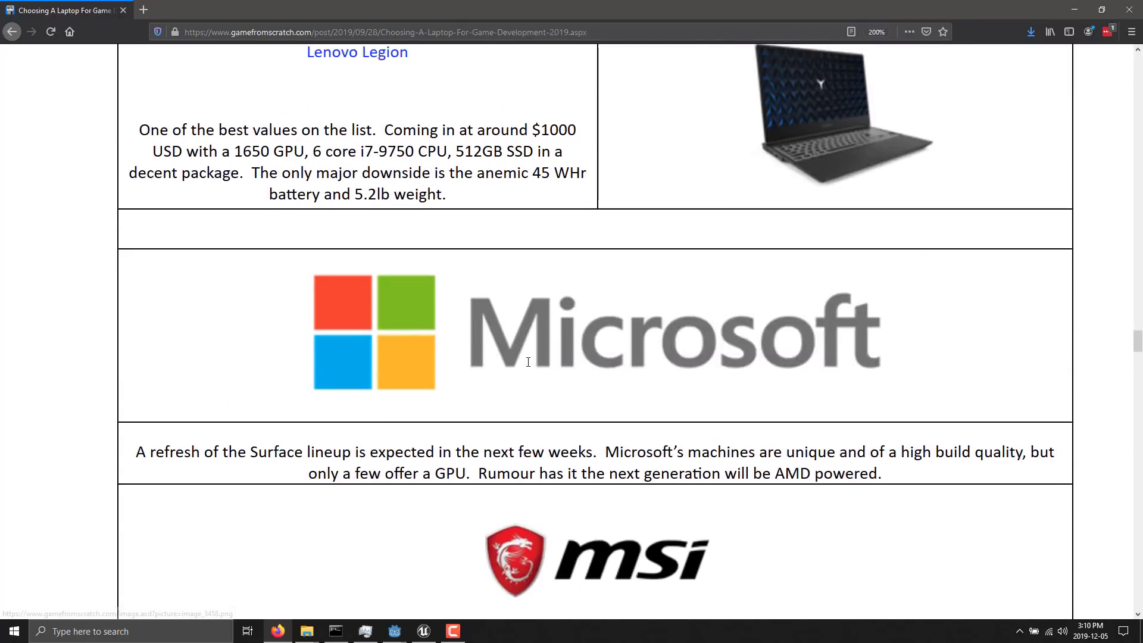
Step: Scroll back through the brand tables to Recommendations, showing the Acer Helios 300 and Triton 500
{"action": "scroll", "scroll_direction": "down", "scroll_amount": 3}
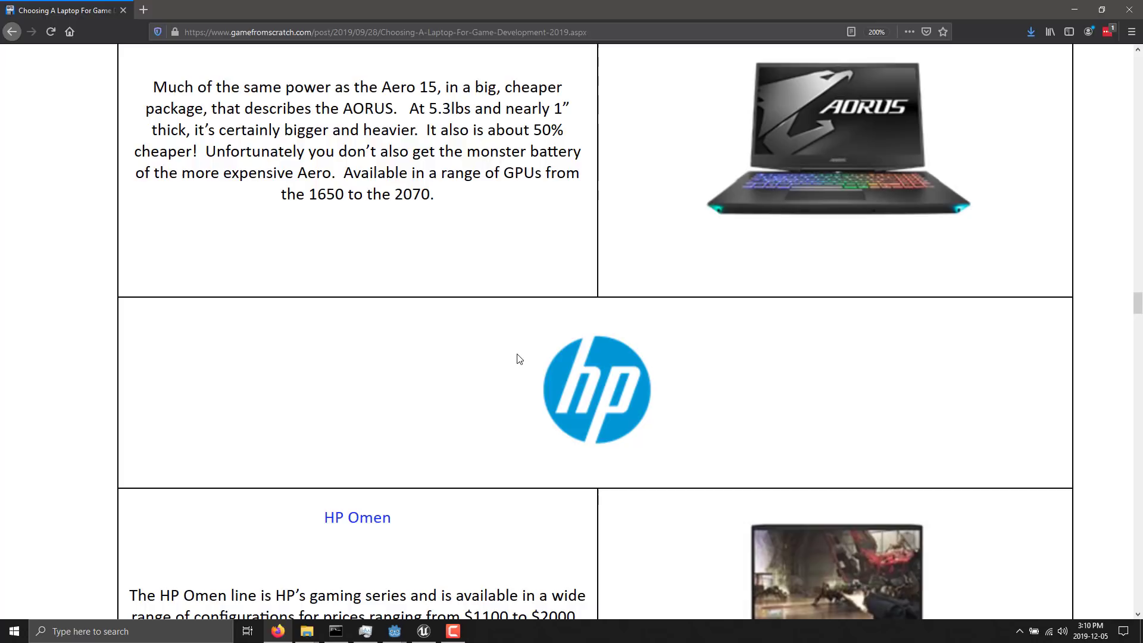
{"action": "scroll", "scroll_direction": "up", "scroll_amount": 3}
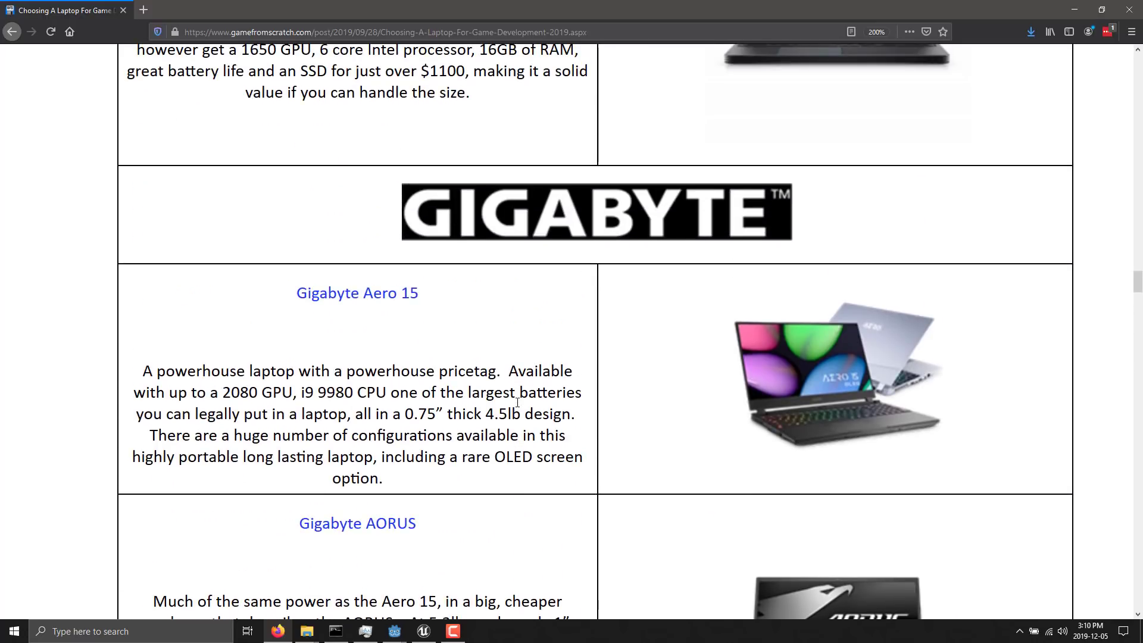
{"action": "scroll", "scroll_direction": "down", "scroll_amount": 3}
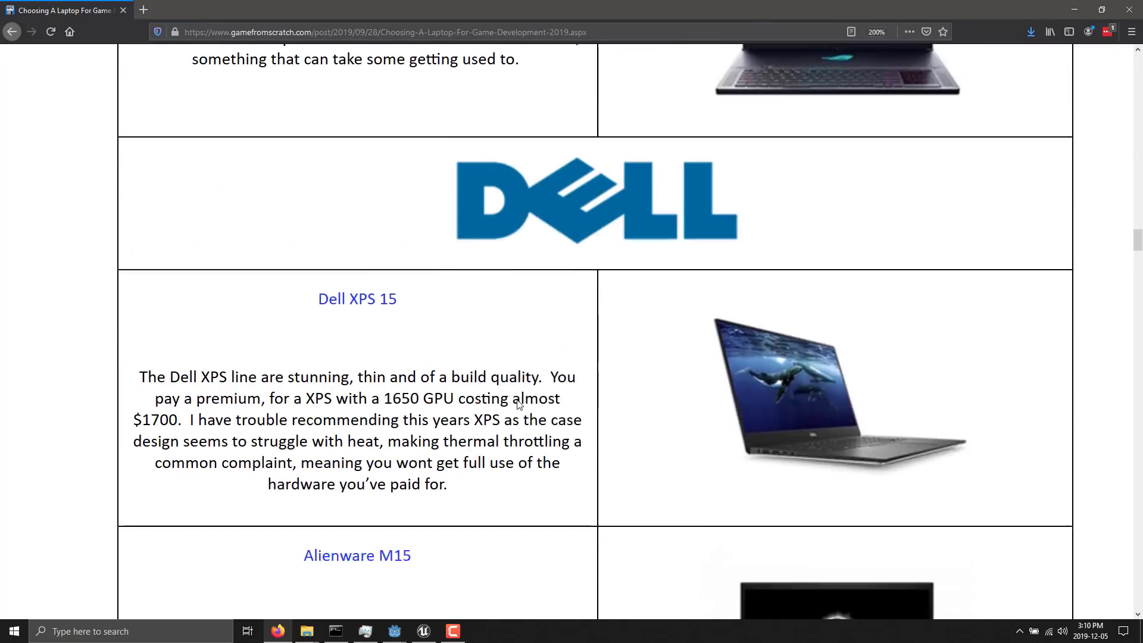
{"action": "scroll", "scroll_direction": "down", "scroll_amount": 3}
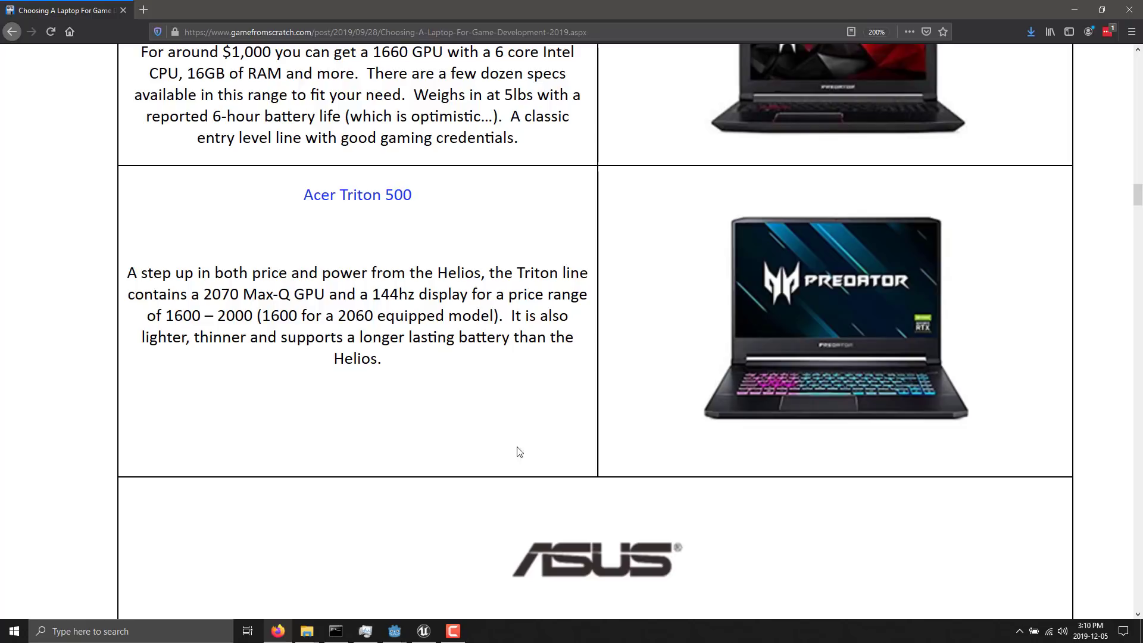
{"action": "scroll", "scroll_direction": "up", "scroll_amount": 3}
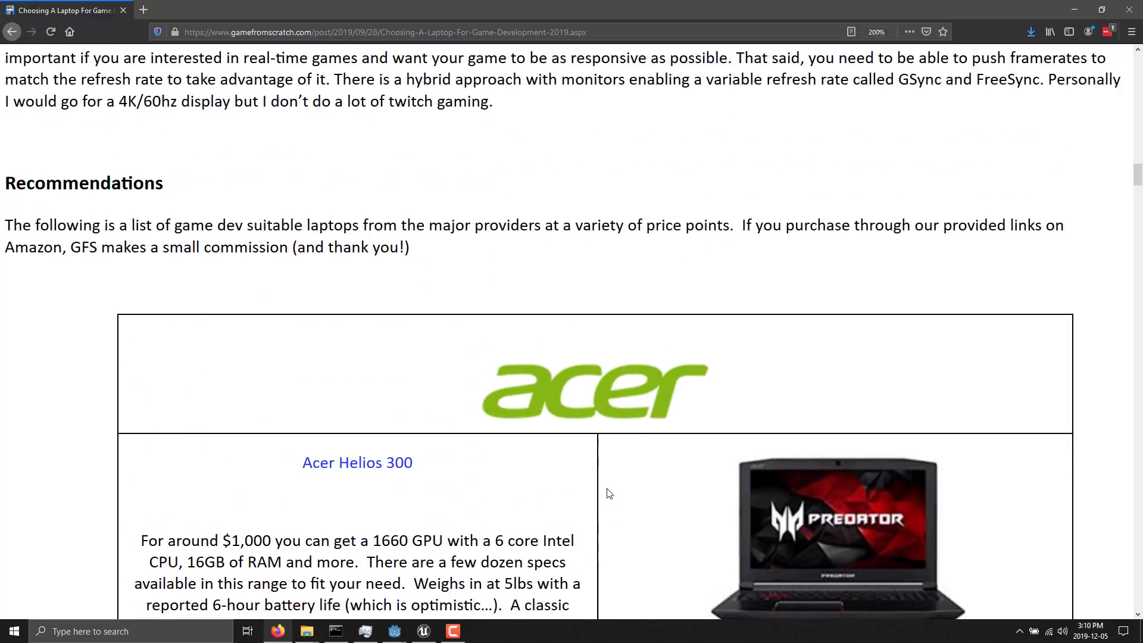
{"action": "scroll", "scroll_direction": "up", "scroll_amount": 3}
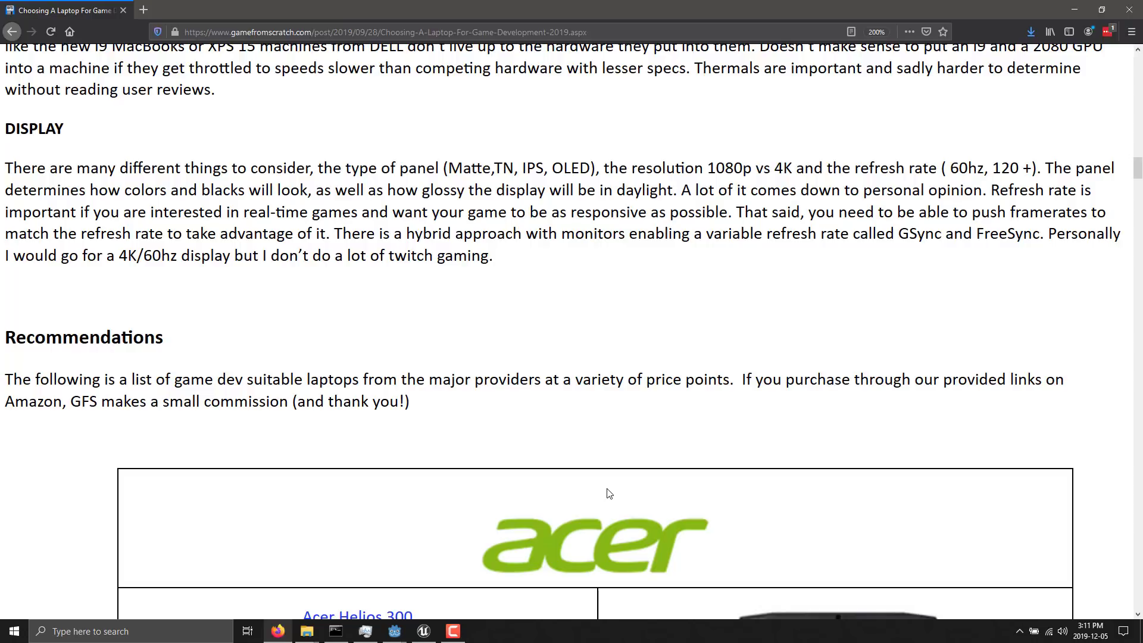
{"action": "scroll", "scroll_direction": "up", "scroll_amount": 3}
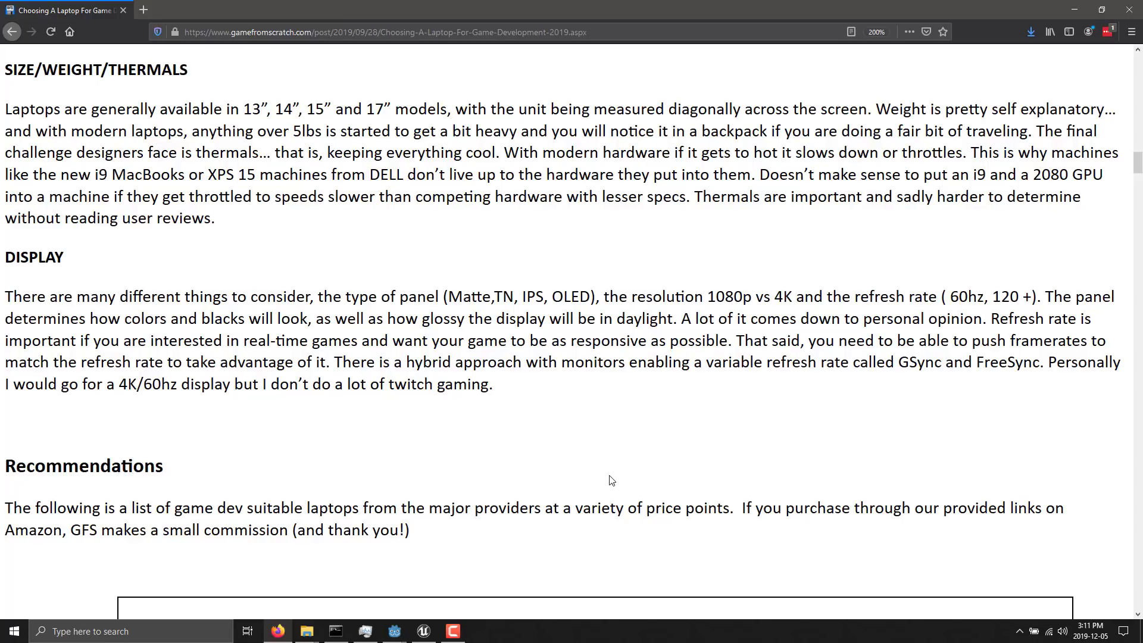
{"action": "scroll", "scroll_direction": "down", "scroll_amount": 3}
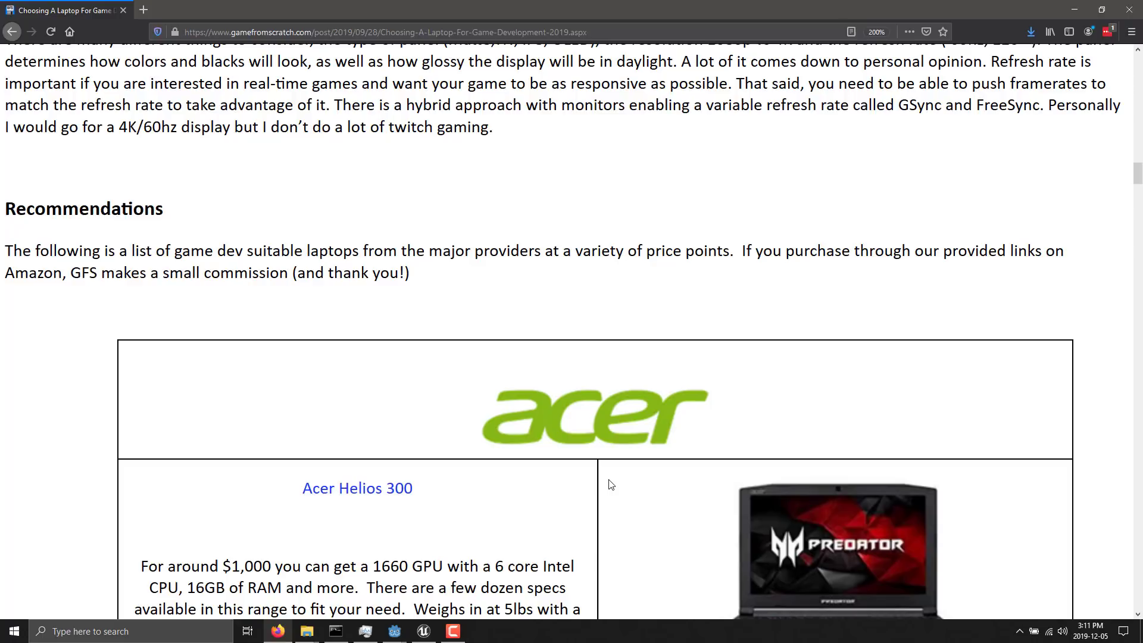
{"action": "scroll", "scroll_direction": "down", "scroll_amount": 3}
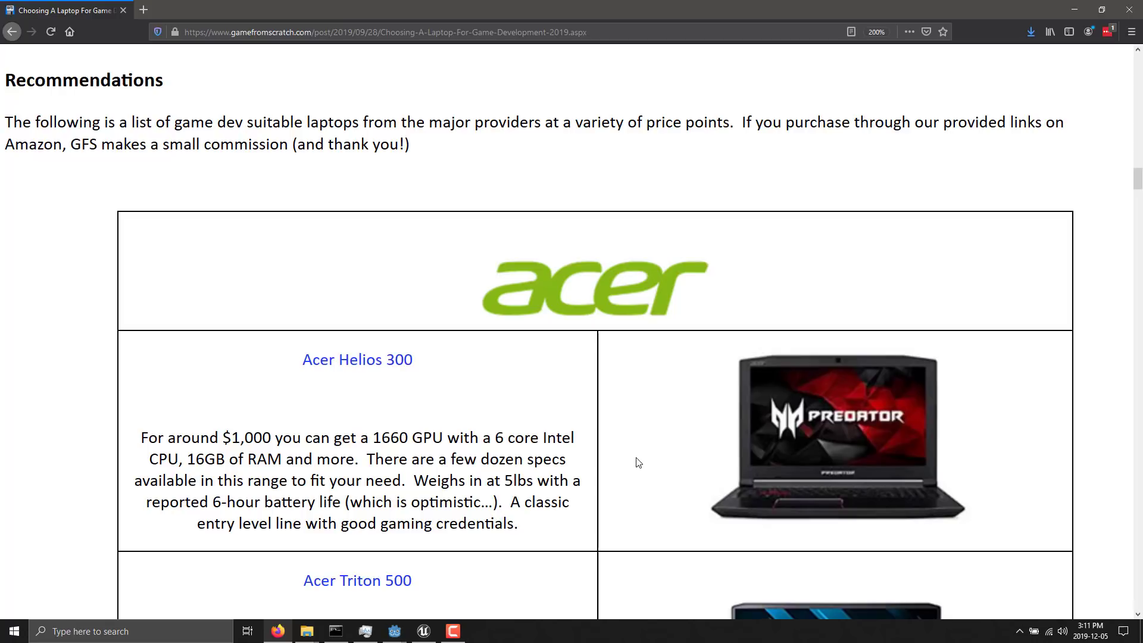
{"action": "scroll", "scroll_direction": "down", "scroll_amount": 3}
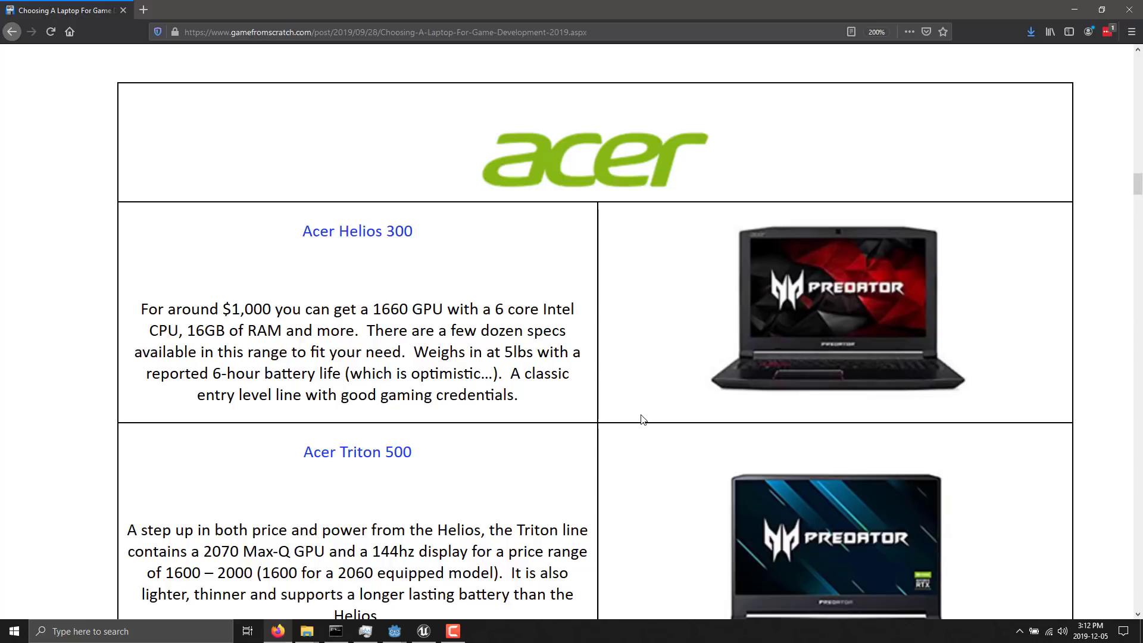
{"action": "scroll", "scroll_direction": "down", "scroll_amount": 3}
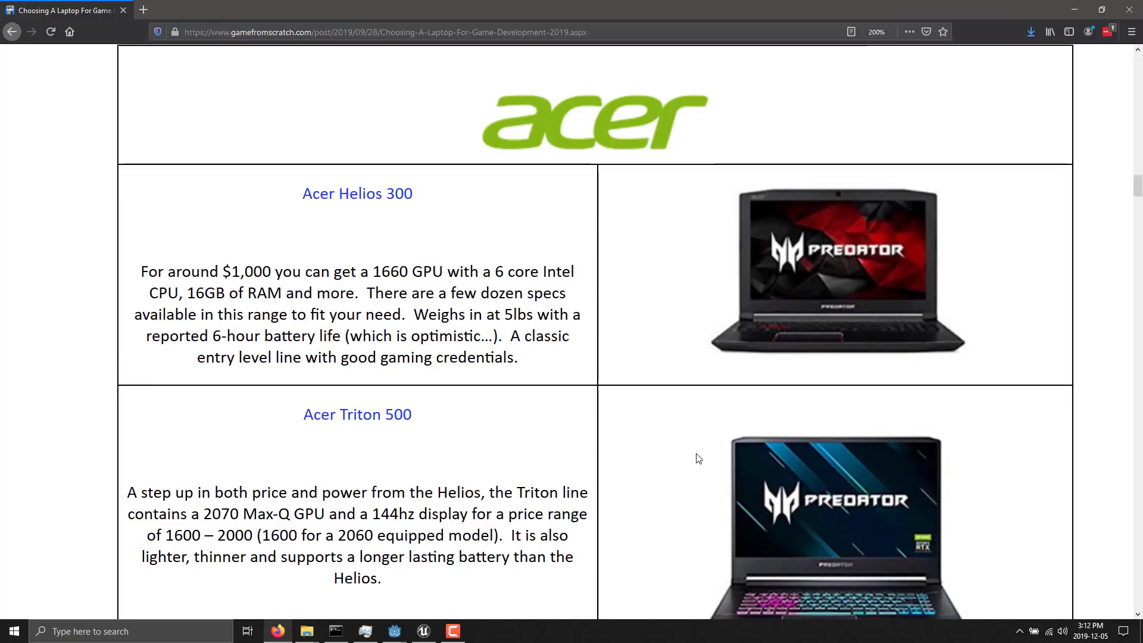
{"action": "scroll", "scroll_direction": "down", "scroll_amount": 3}
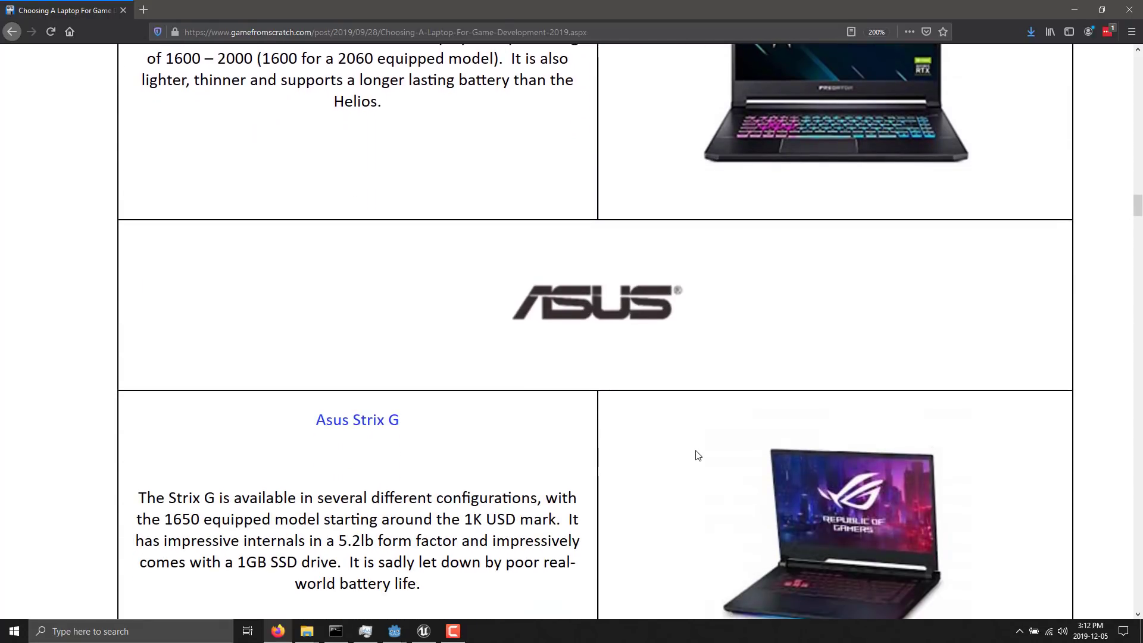
{"action": "scroll", "scroll_direction": "down", "scroll_amount": 3}
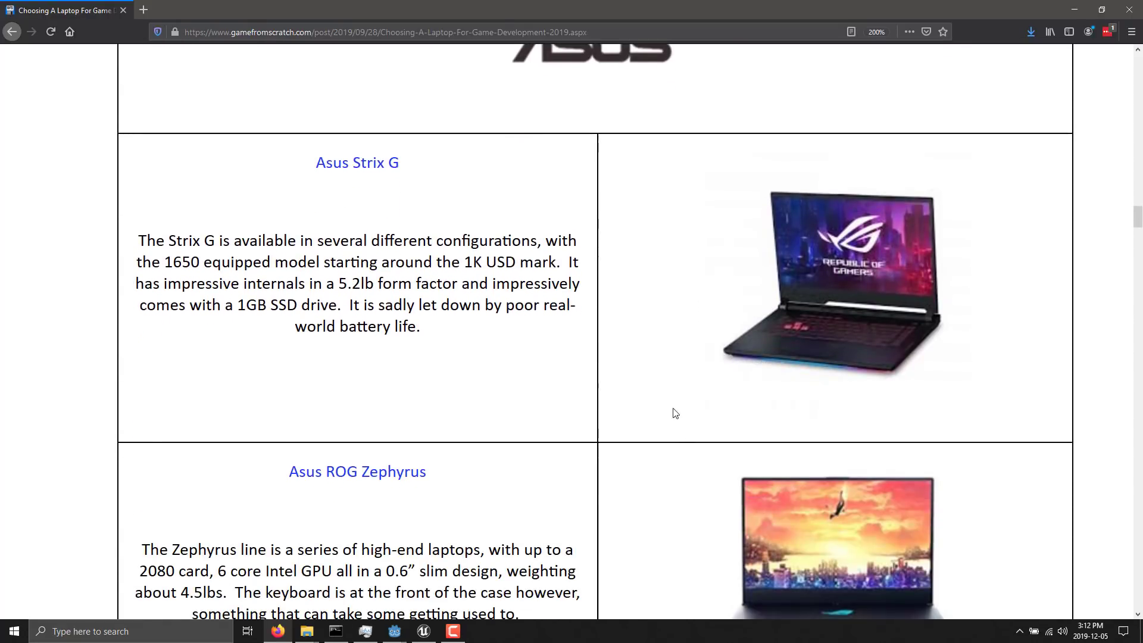
{"action": "scroll", "scroll_direction": "down", "scroll_amount": 3}
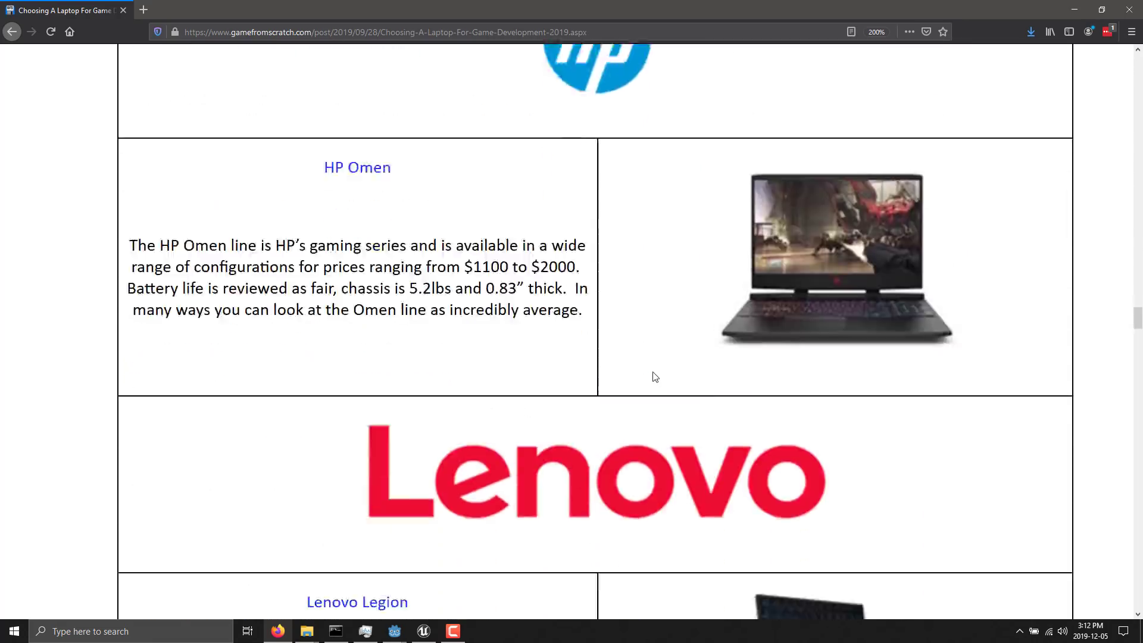
{"action": "scroll", "scroll_direction": "down", "scroll_amount": 3}
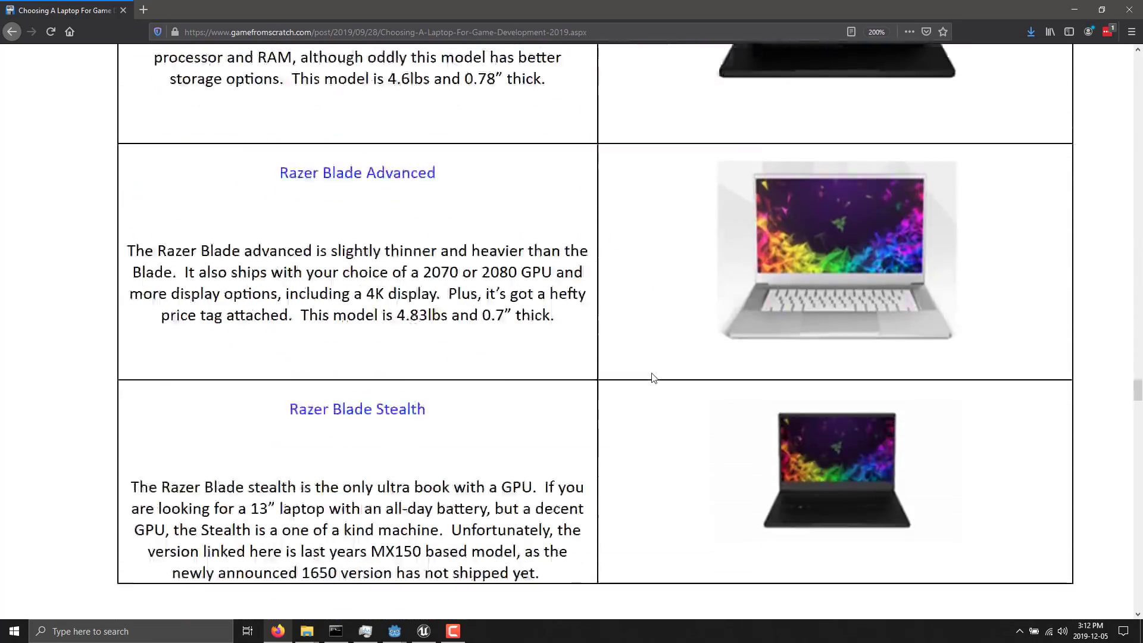
{"action": "scroll", "scroll_direction": "down", "scroll_amount": 3}
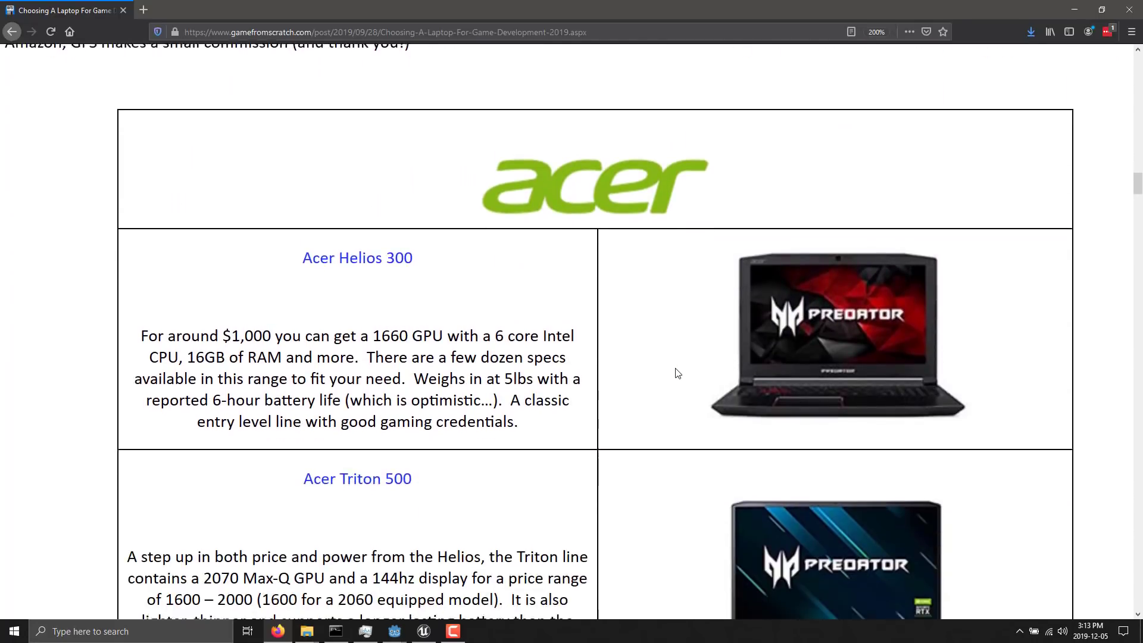
Step: Scroll past the Acer Triton 500 to the Asus Strix G and ROG Zephyrus, with Dell below
{"action": "scroll", "scroll_direction": "down", "scroll_amount": 3}
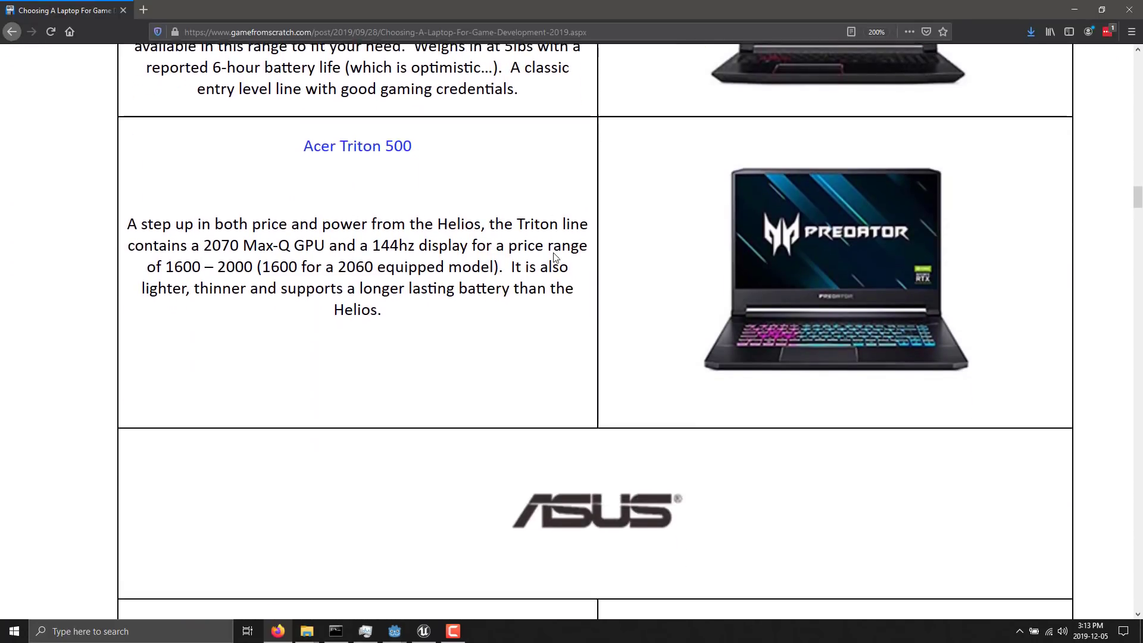
{"action": "scroll", "scroll_direction": "down", "scroll_amount": 3}
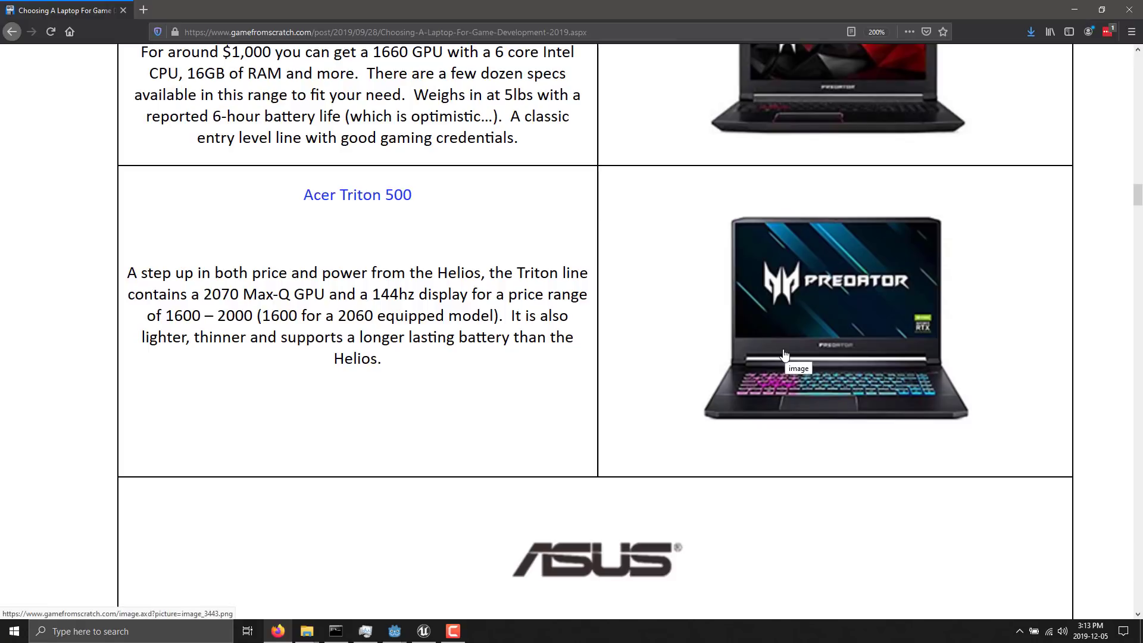
{"action": "scroll", "scroll_direction": "down", "scroll_amount": 3}
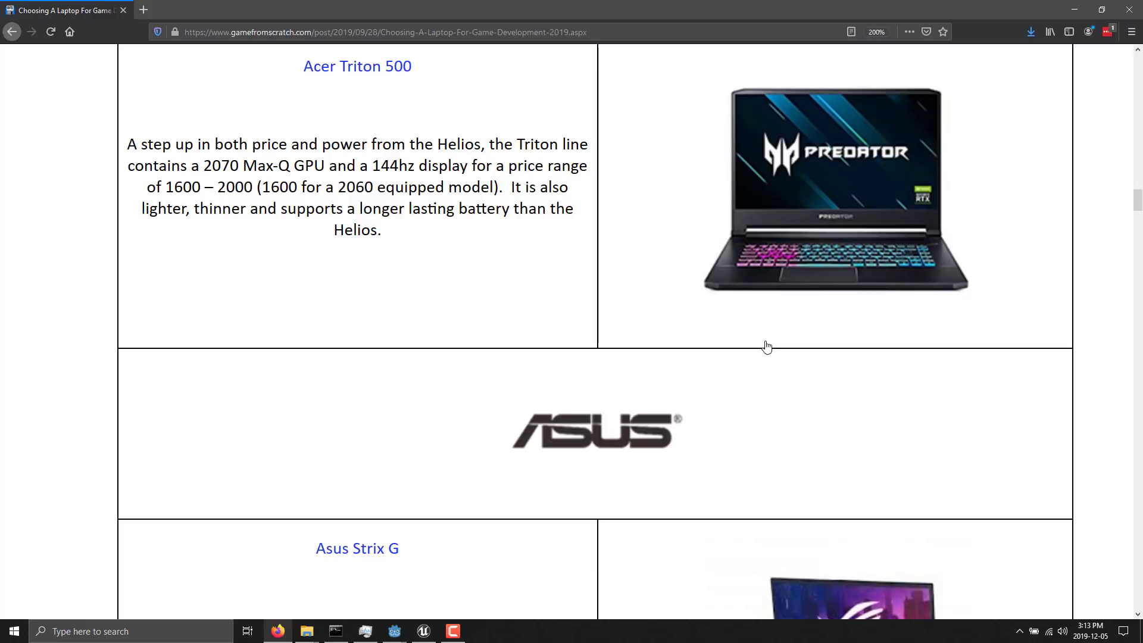
{"action": "scroll", "scroll_direction": "down", "scroll_amount": 3}
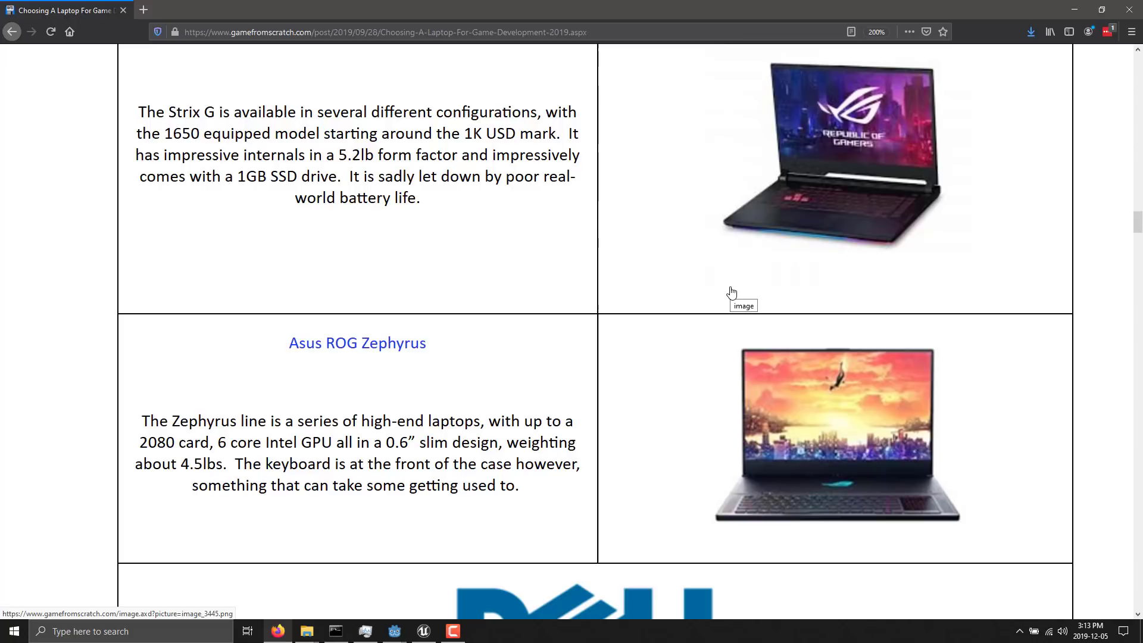
{"action": "mouse_move", "coordinate": [426, 266]}
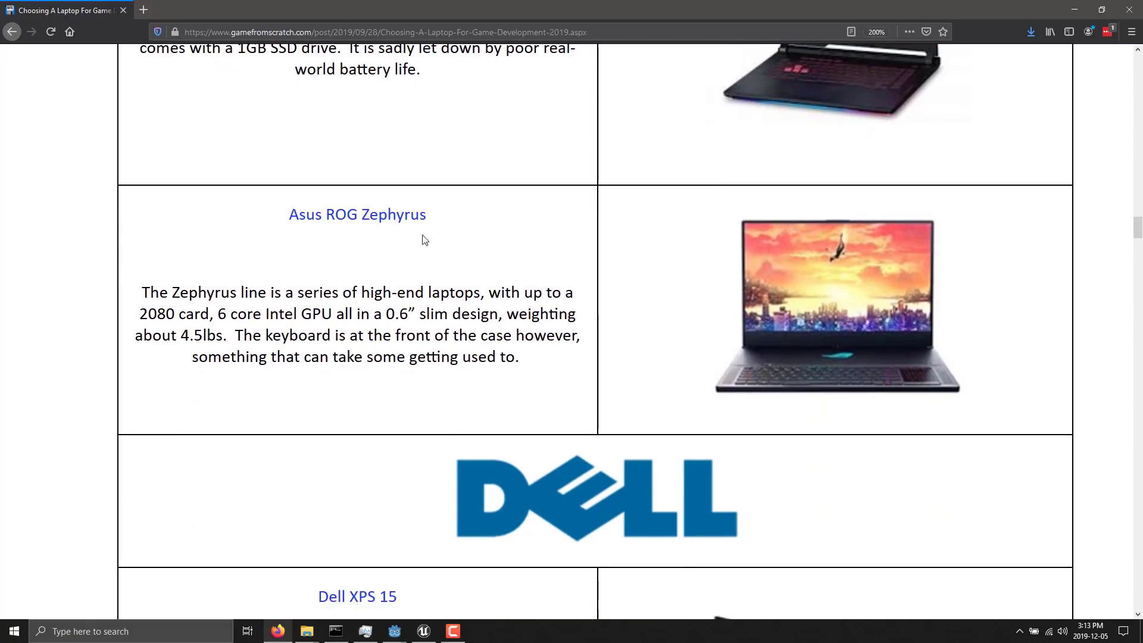
{"action": "mouse_move", "coordinate": [357, 214]}
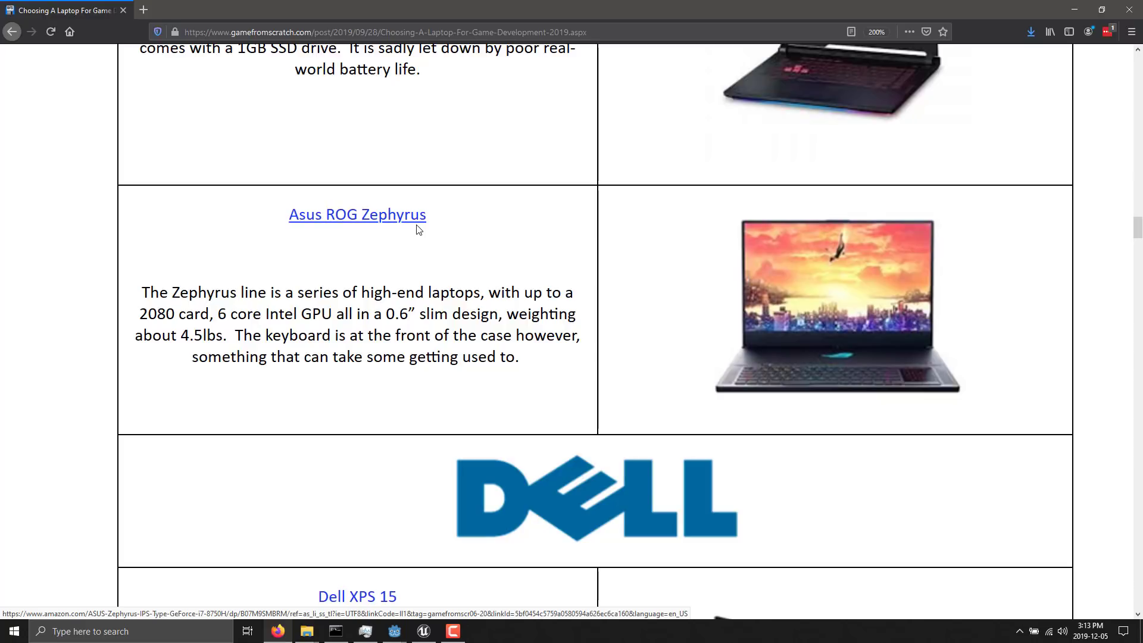
{"action": "mouse_move", "coordinate": [813, 386]}
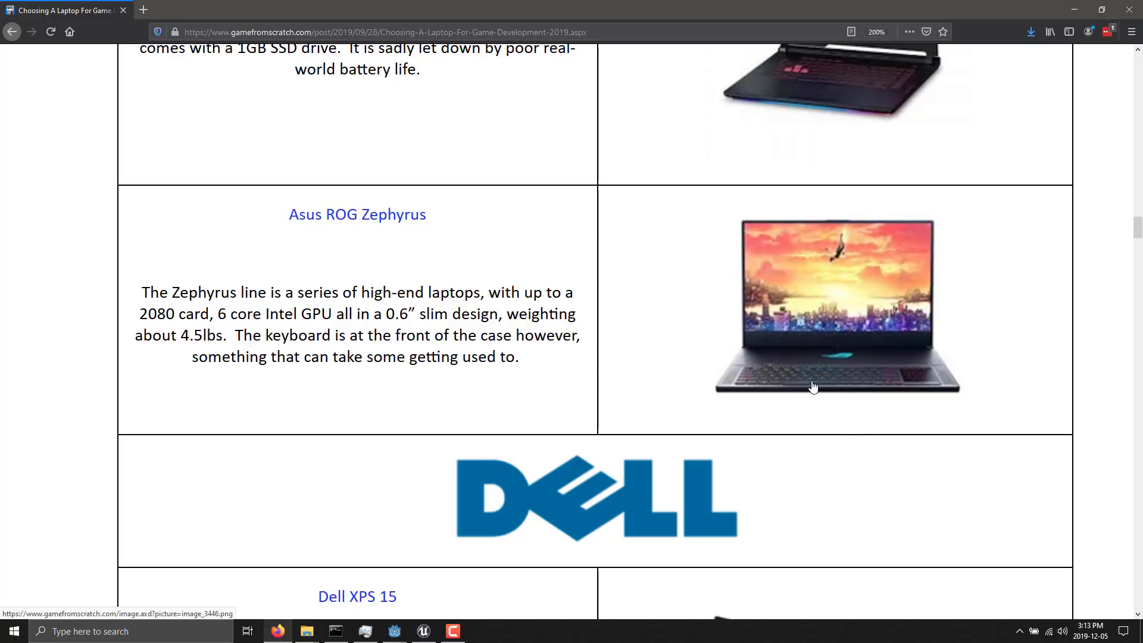
{"action": "mouse_move", "coordinate": [809, 385]}
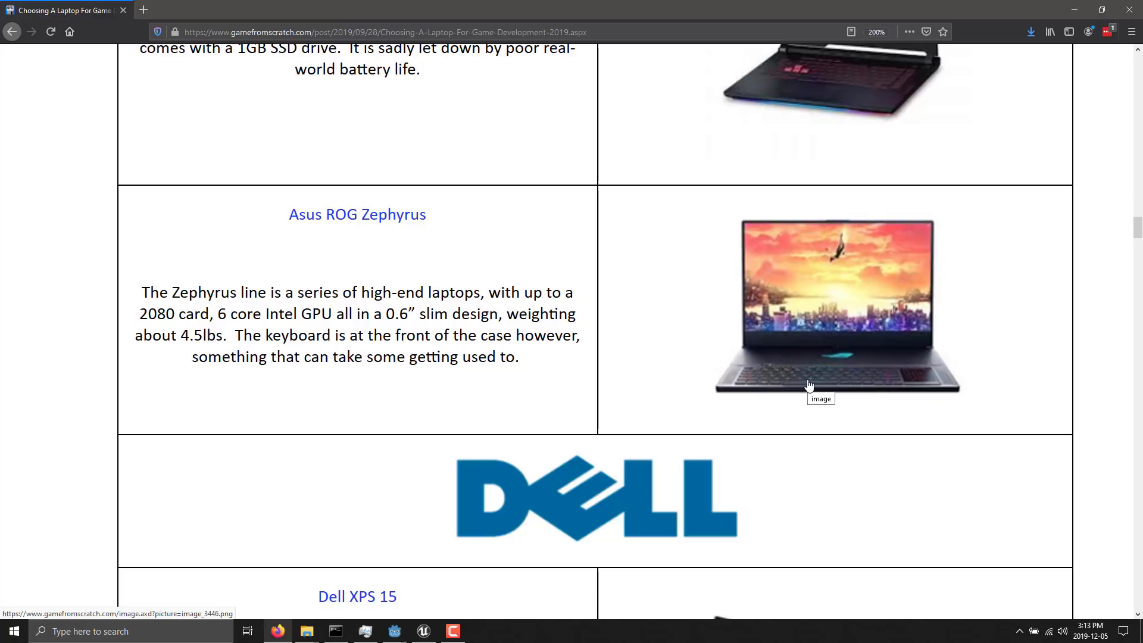
{"action": "mouse_move", "coordinate": [919, 381]}
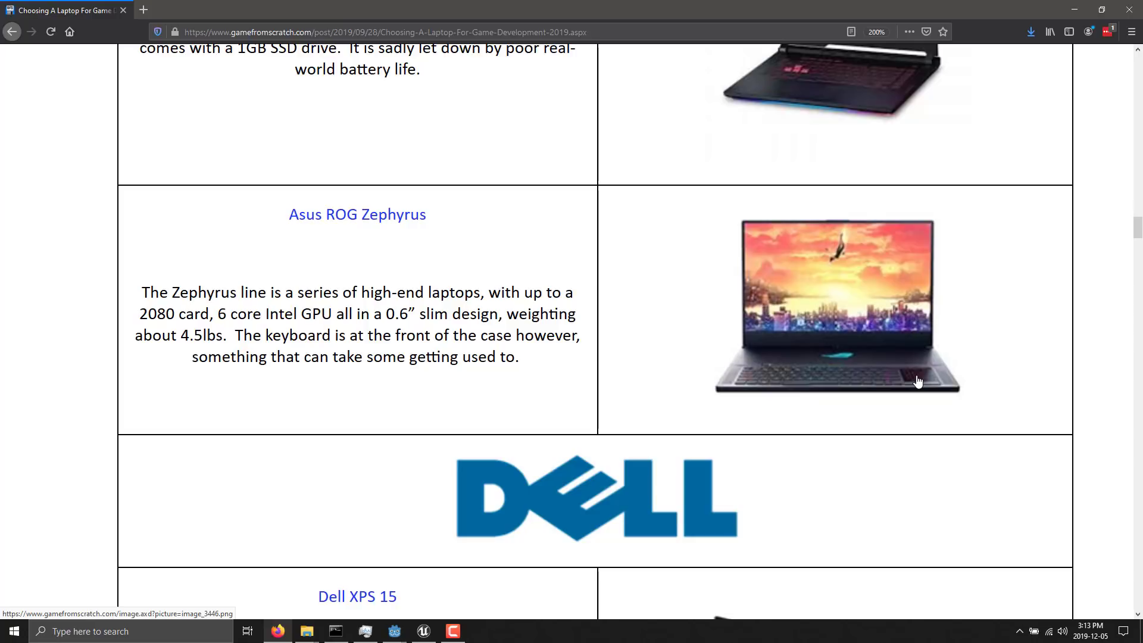
{"action": "mouse_move", "coordinate": [760, 378]}
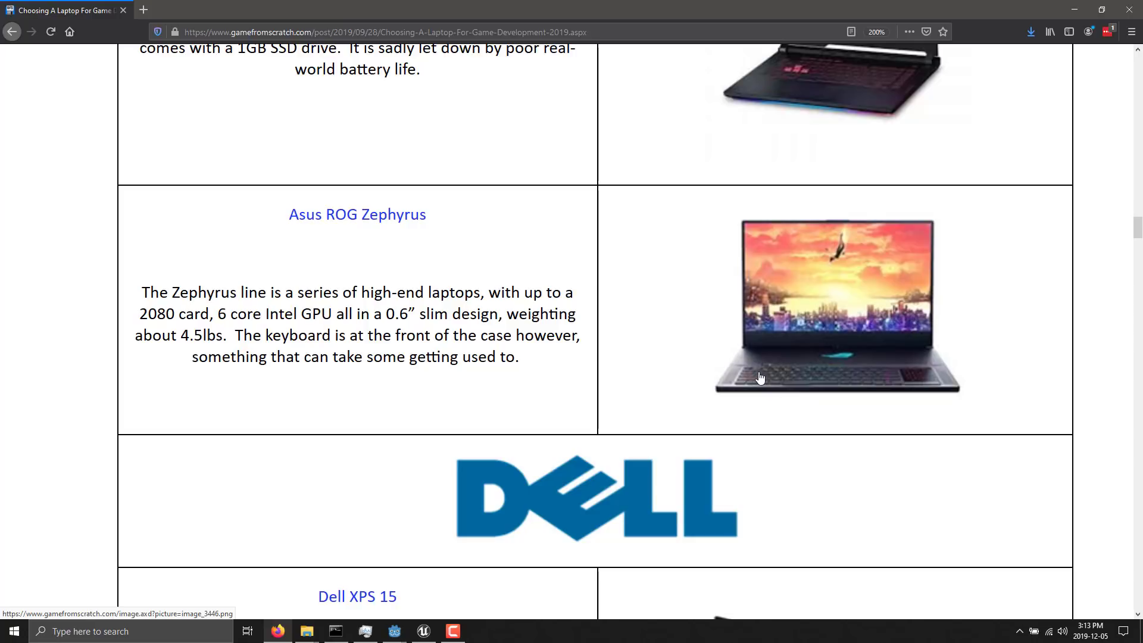
Step: Scroll past the Alienware M15 and Dell G5 until the Gigabyte Aero 15 and AORUS rows fill the window
{"action": "scroll", "scroll_direction": "down", "scroll_amount": 3}
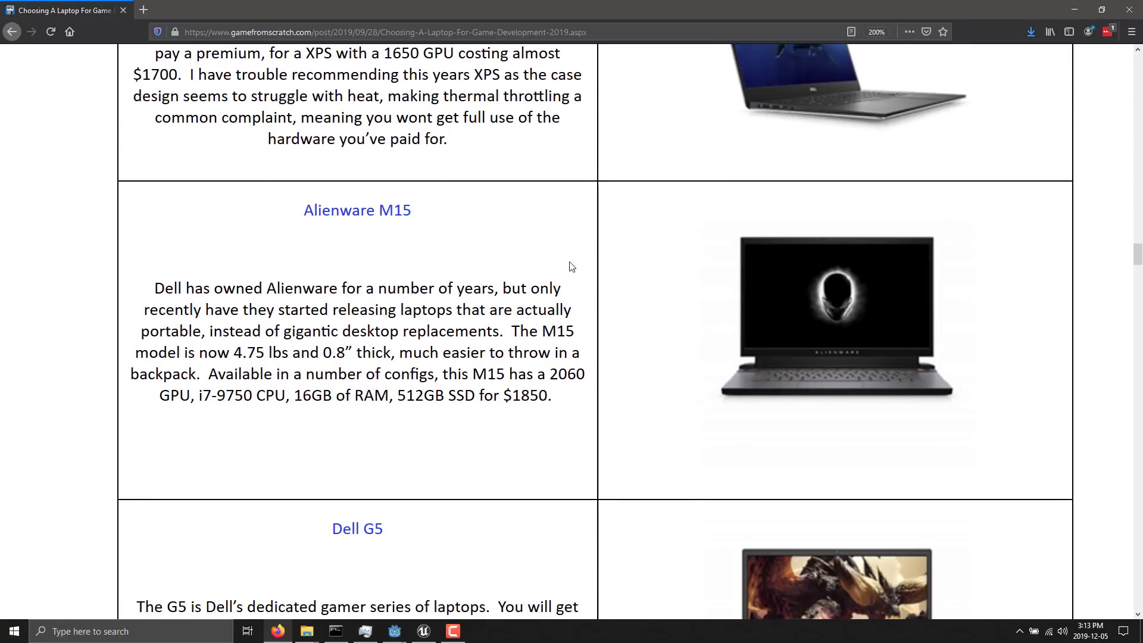
{"action": "scroll", "scroll_direction": "down", "scroll_amount": 3}
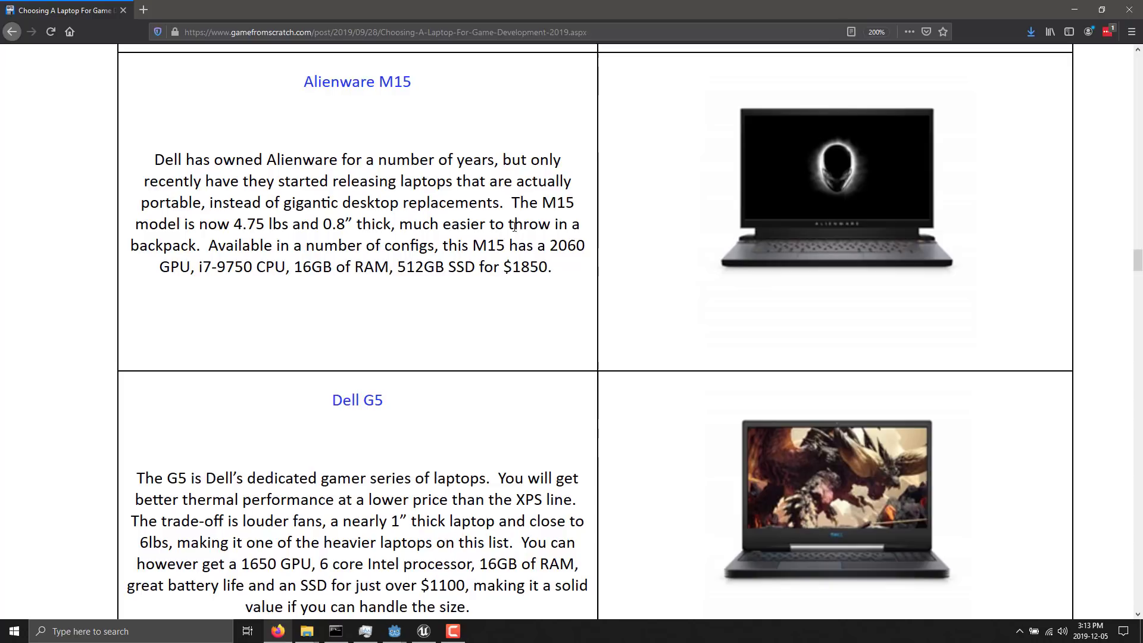
{"action": "mouse_move", "coordinate": [475, 212]}
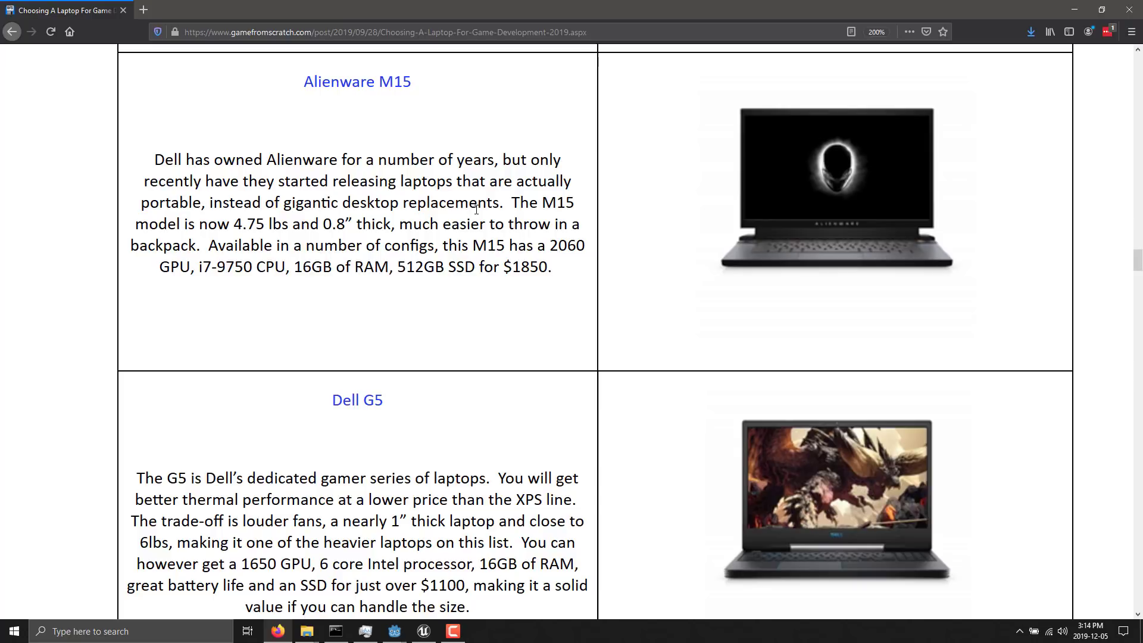
{"action": "scroll", "scroll_direction": "down", "scroll_amount": 3}
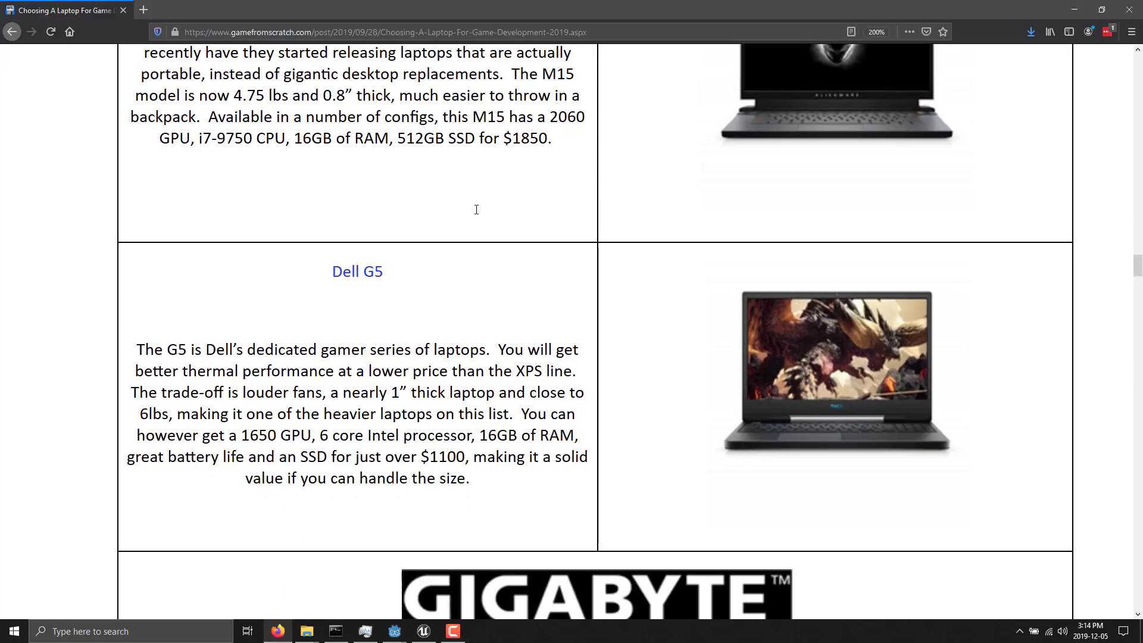
{"action": "scroll", "scroll_direction": "down", "scroll_amount": 3}
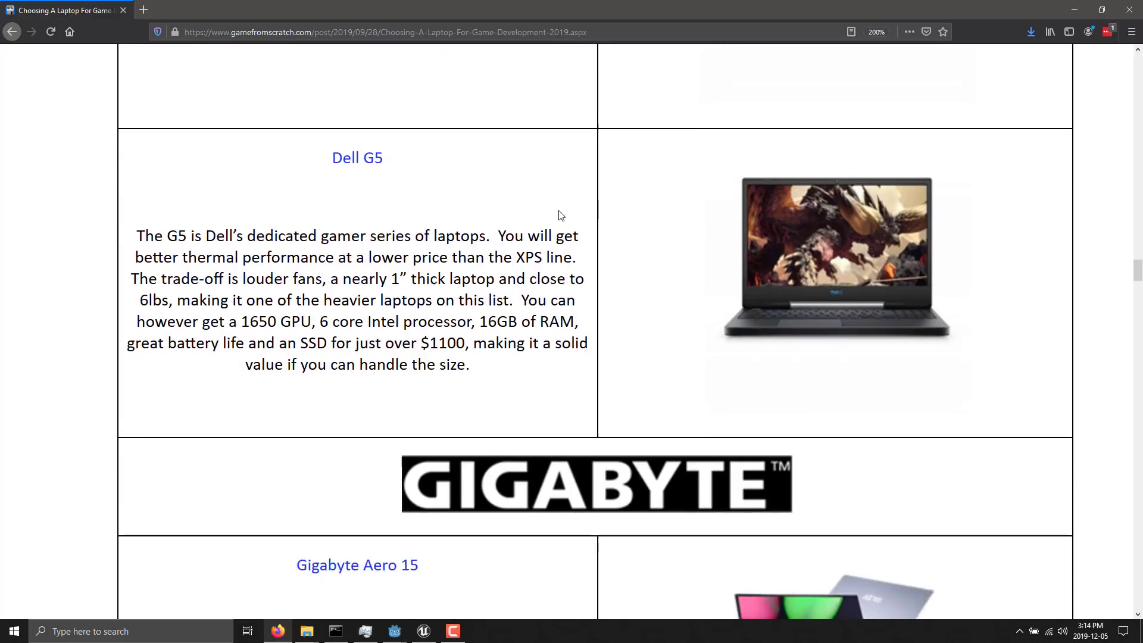
{"action": "scroll", "scroll_direction": "down", "scroll_amount": 3}
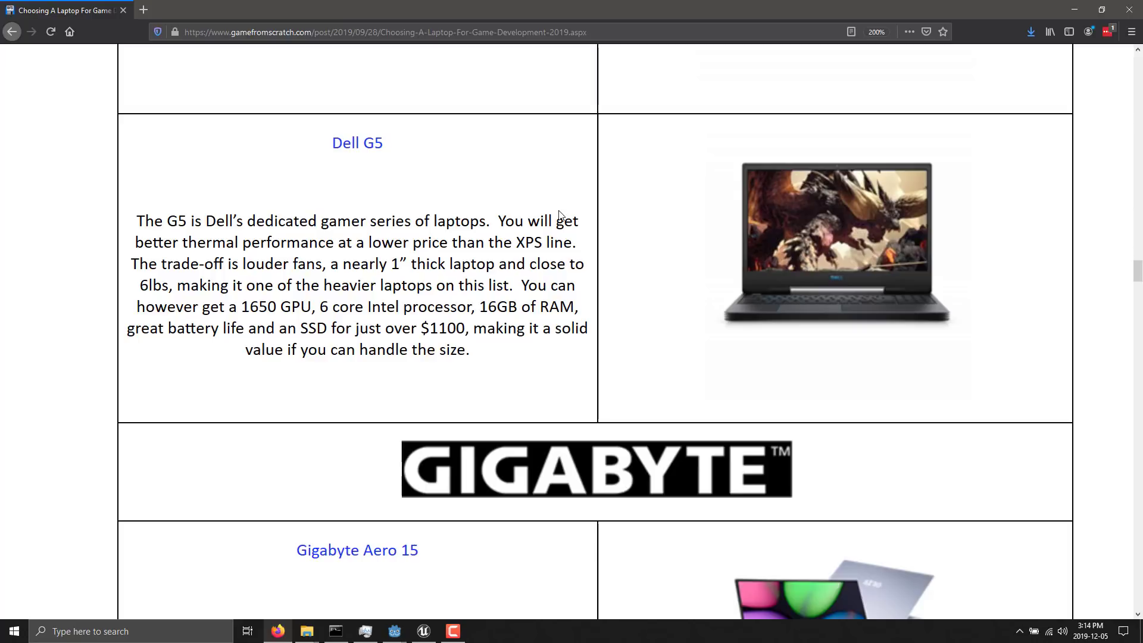
{"action": "scroll", "scroll_direction": "down", "scroll_amount": 3}
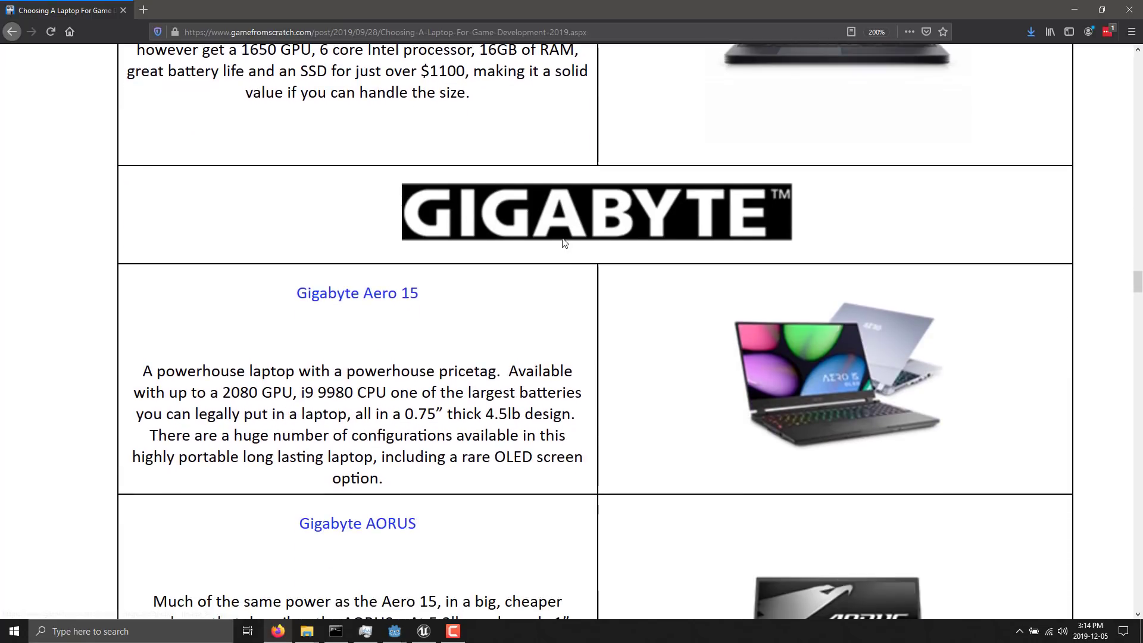
{"action": "scroll", "scroll_direction": "down", "scroll_amount": 3}
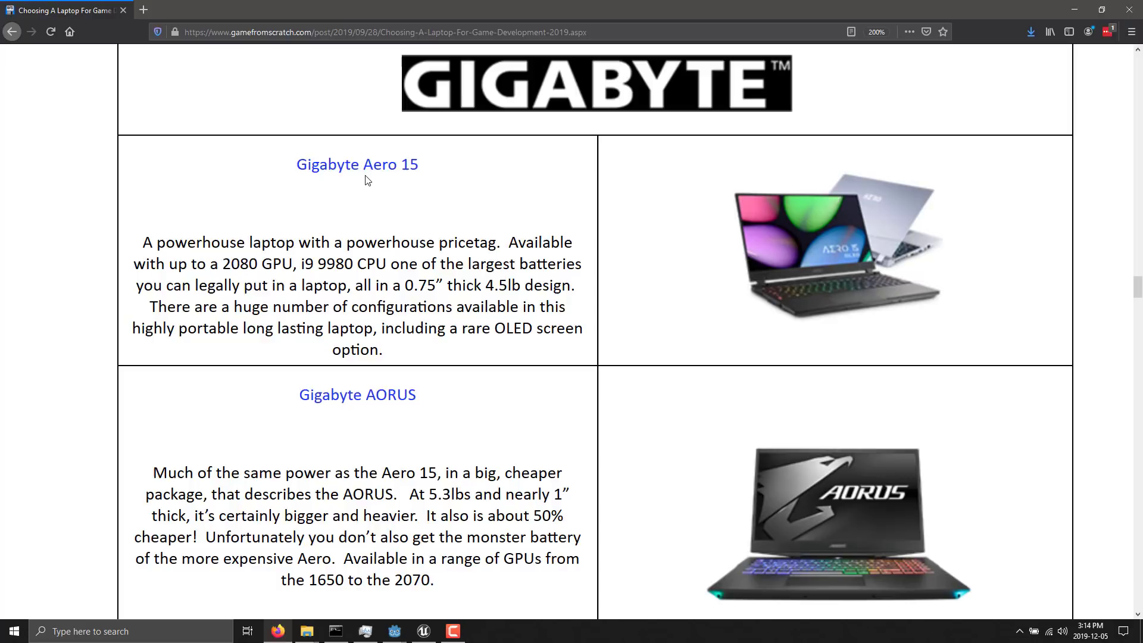
{"action": "mouse_move", "coordinate": [671, 240]}
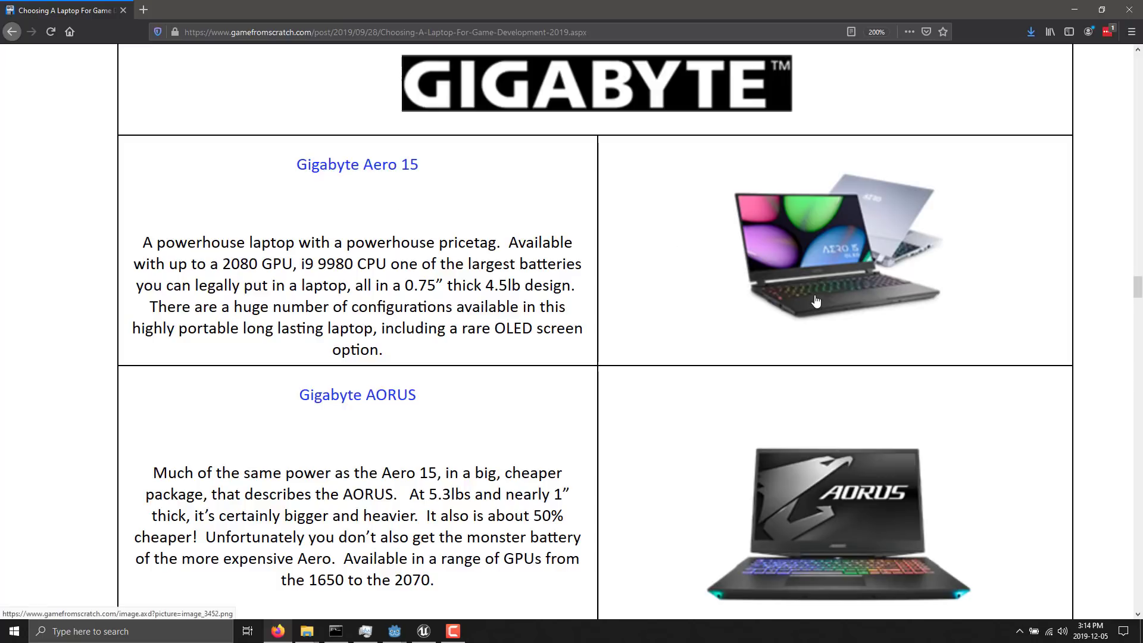
{"action": "mouse_move", "coordinate": [793, 301]}
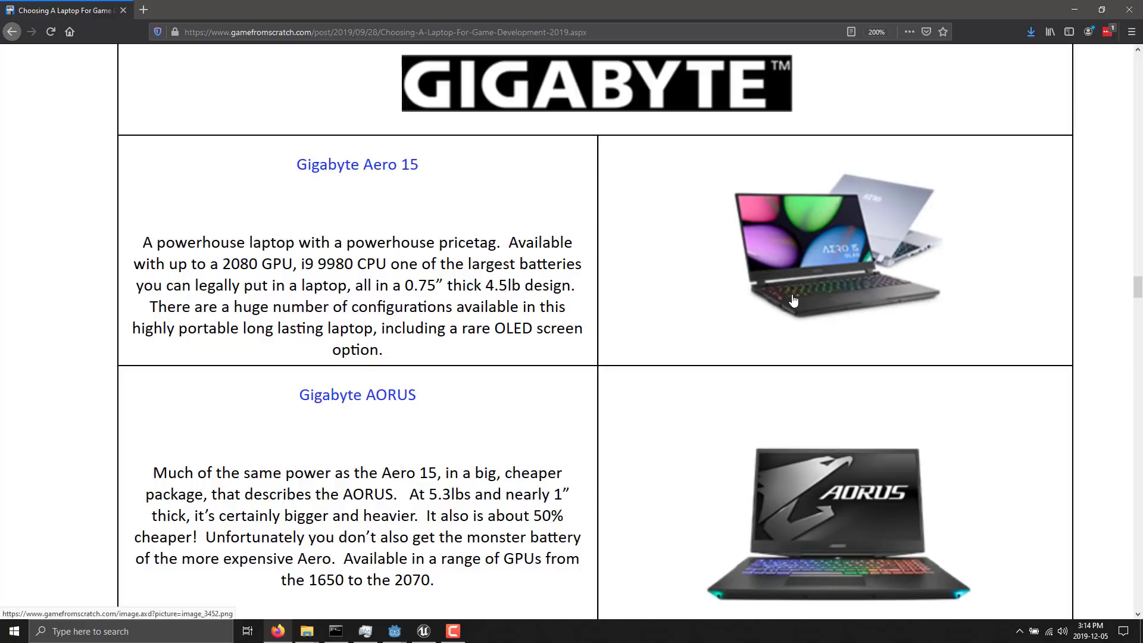
{"action": "mouse_move", "coordinate": [901, 286]}
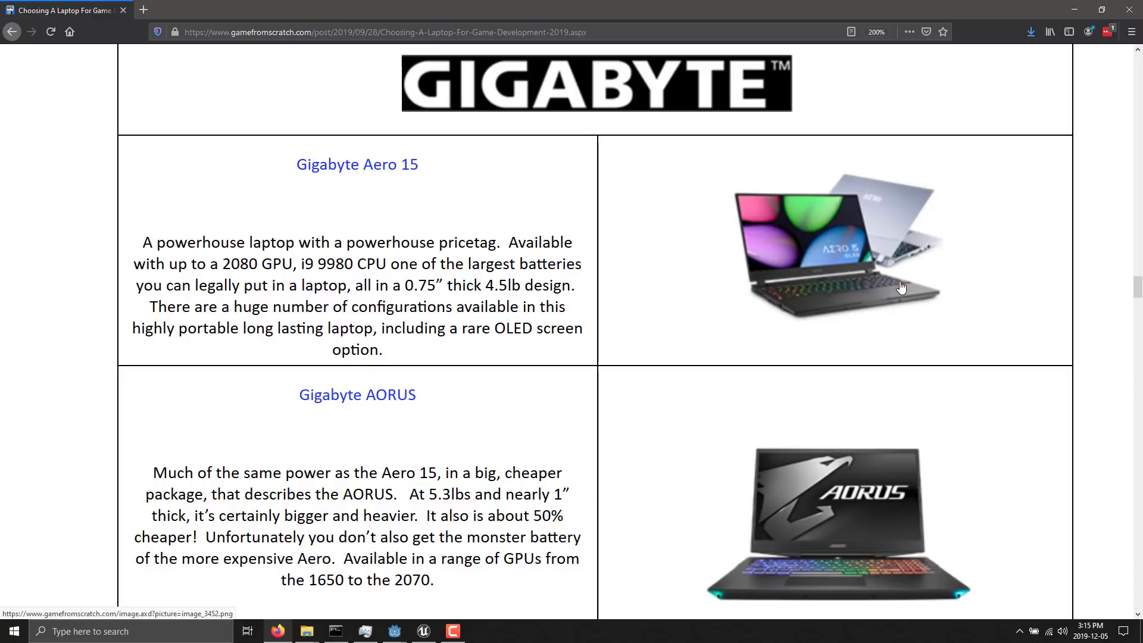
{"action": "mouse_move", "coordinate": [882, 289]}
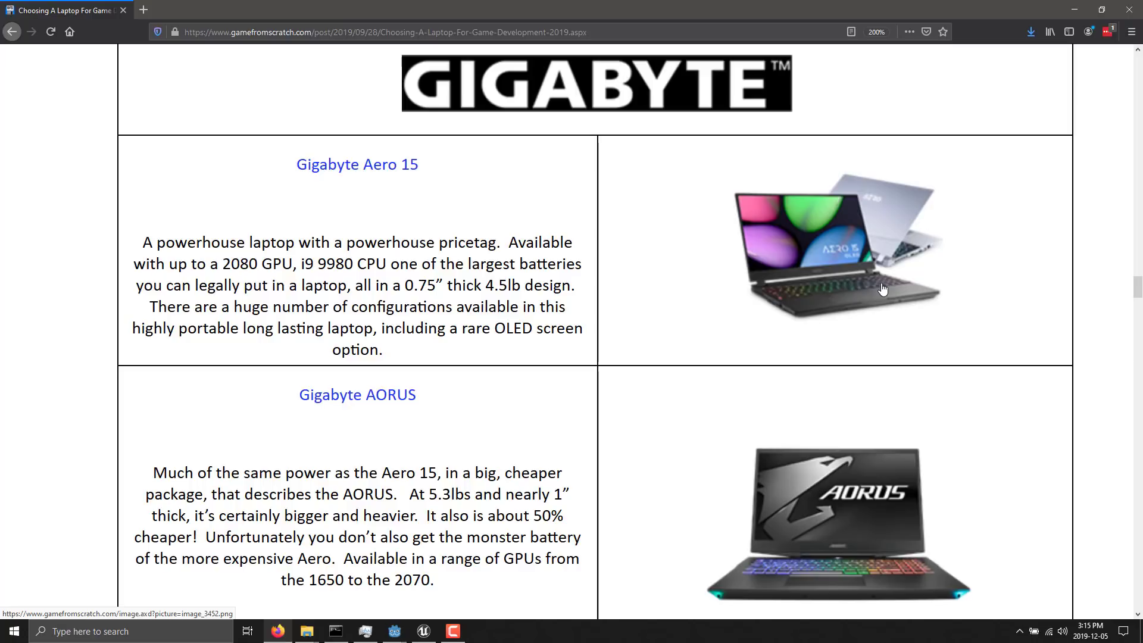
{"action": "mouse_move", "coordinate": [863, 302]}
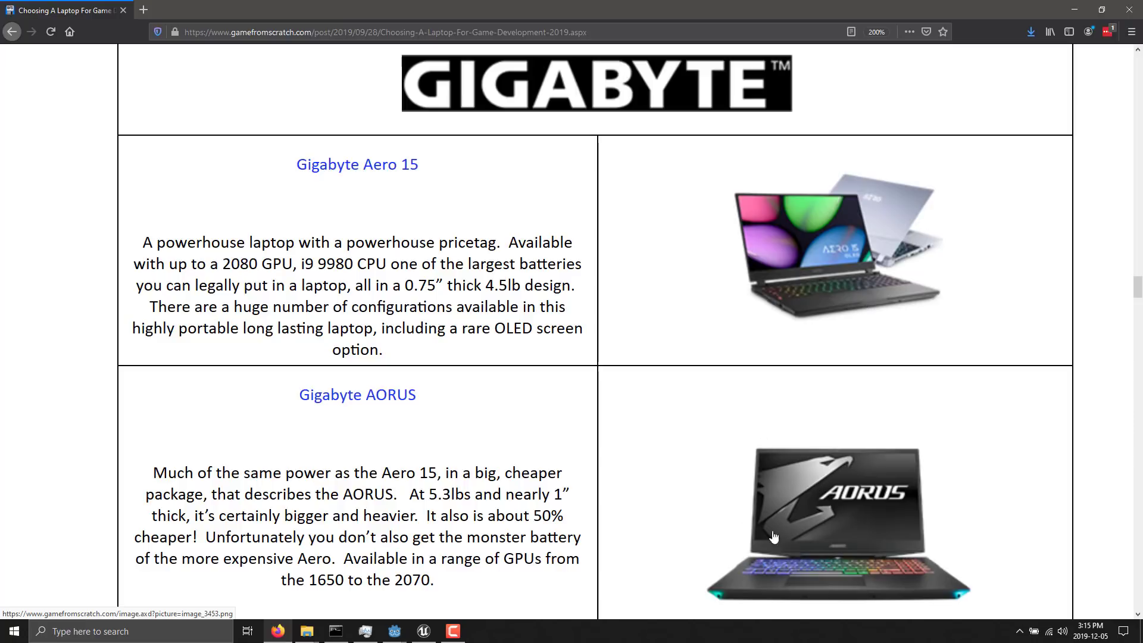
{"action": "mouse_move", "coordinate": [843, 587]}
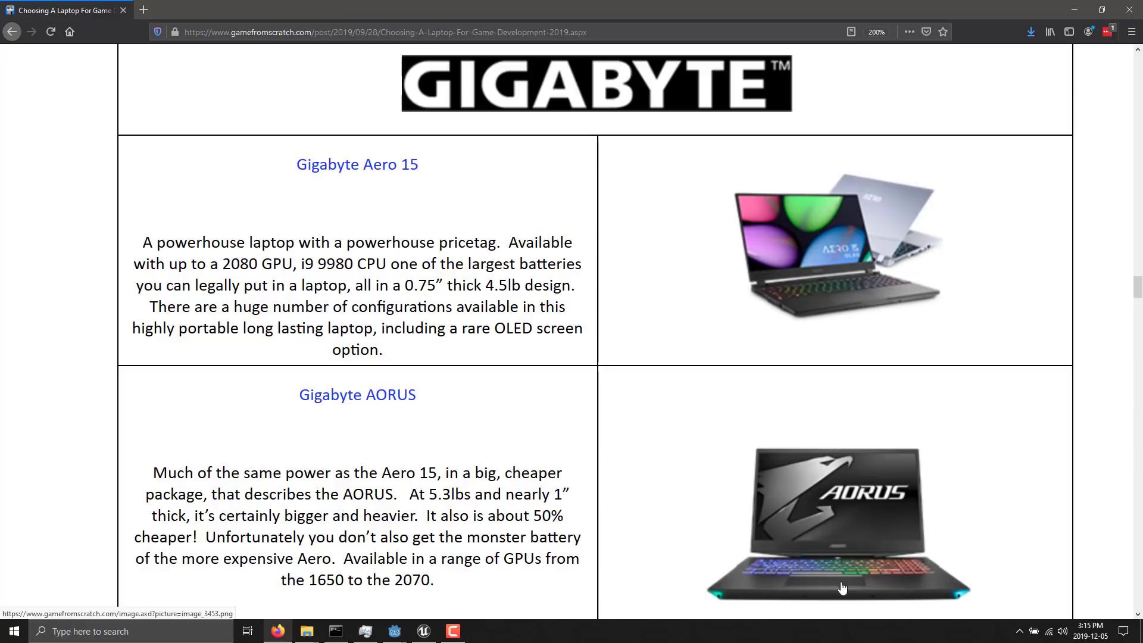
{"action": "mouse_move", "coordinate": [834, 584]}
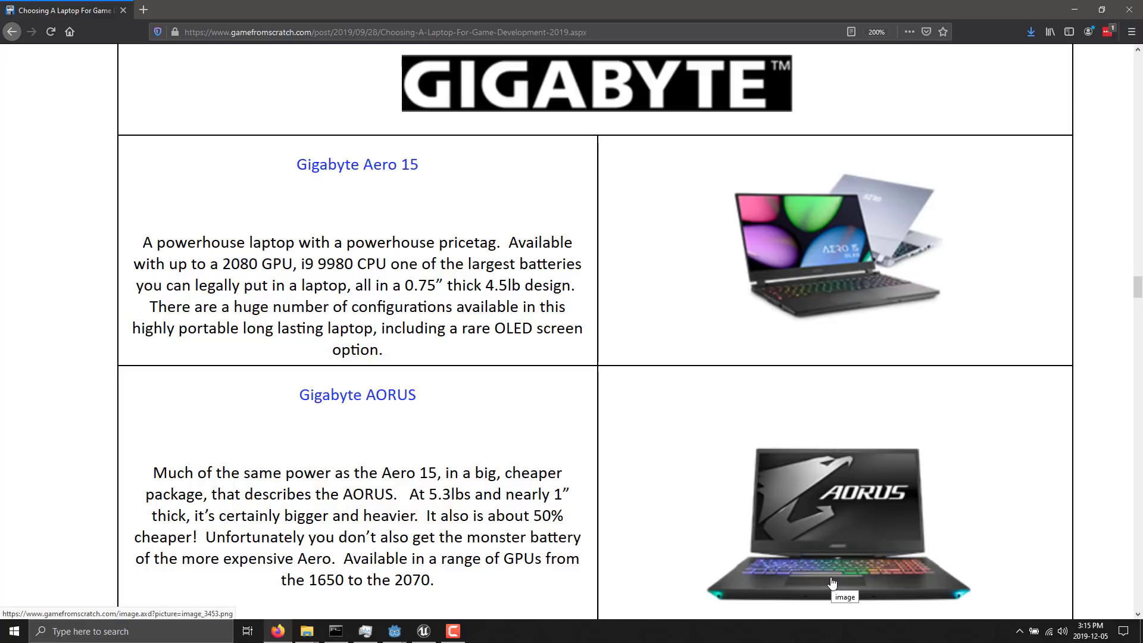
{"action": "mouse_move", "coordinate": [832, 339]}
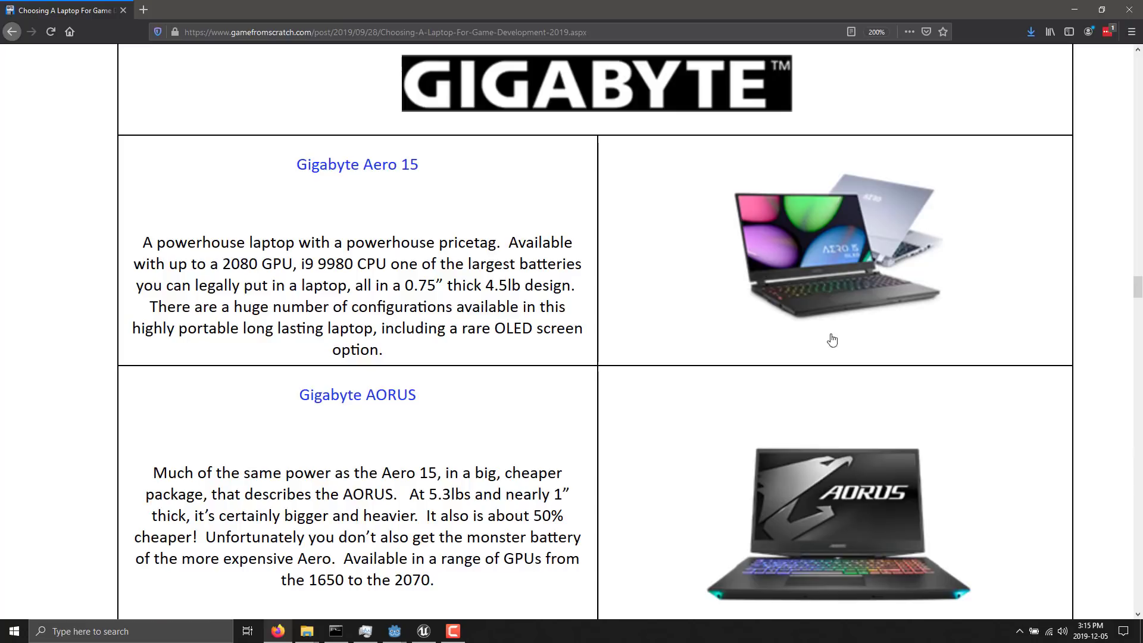
{"action": "mouse_move", "coordinate": [842, 316]}
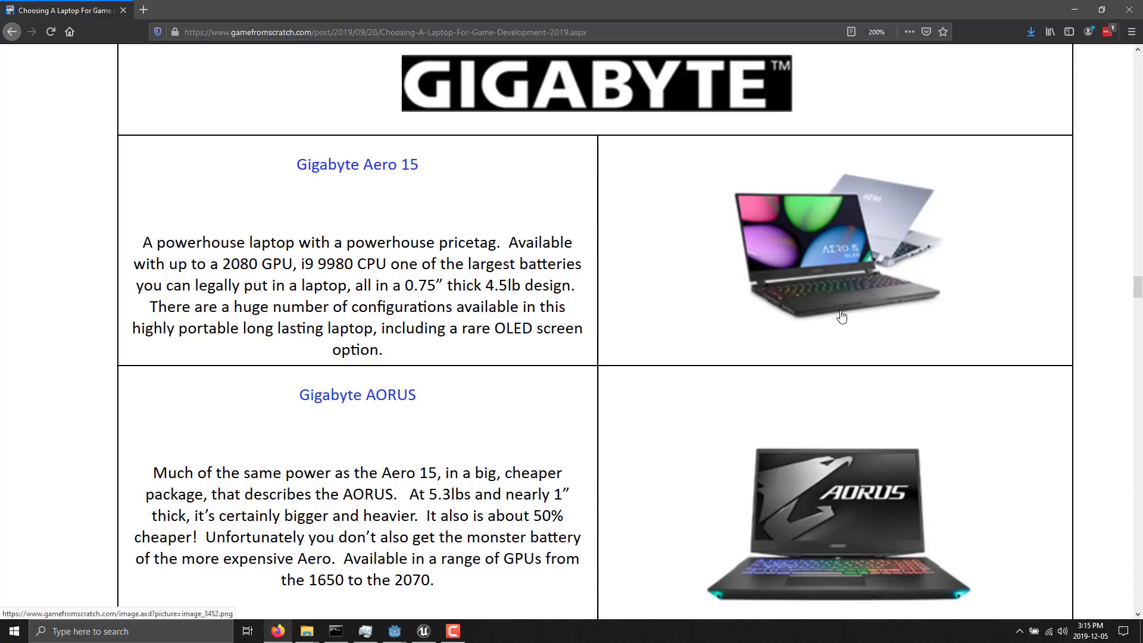
Step: Scroll past Lenovo Legion and Microsoft to the MSI GS65 Stealth, with the Razer logo below
{"action": "scroll", "scroll_direction": "down", "scroll_amount": 3}
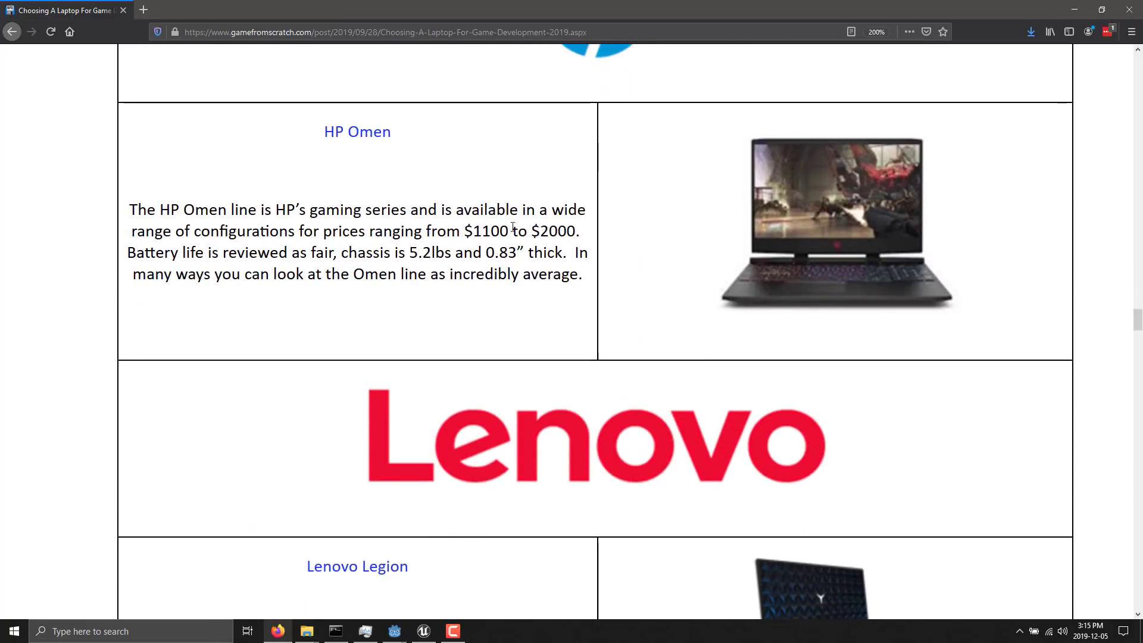
{"action": "scroll", "scroll_direction": "down", "scroll_amount": 3}
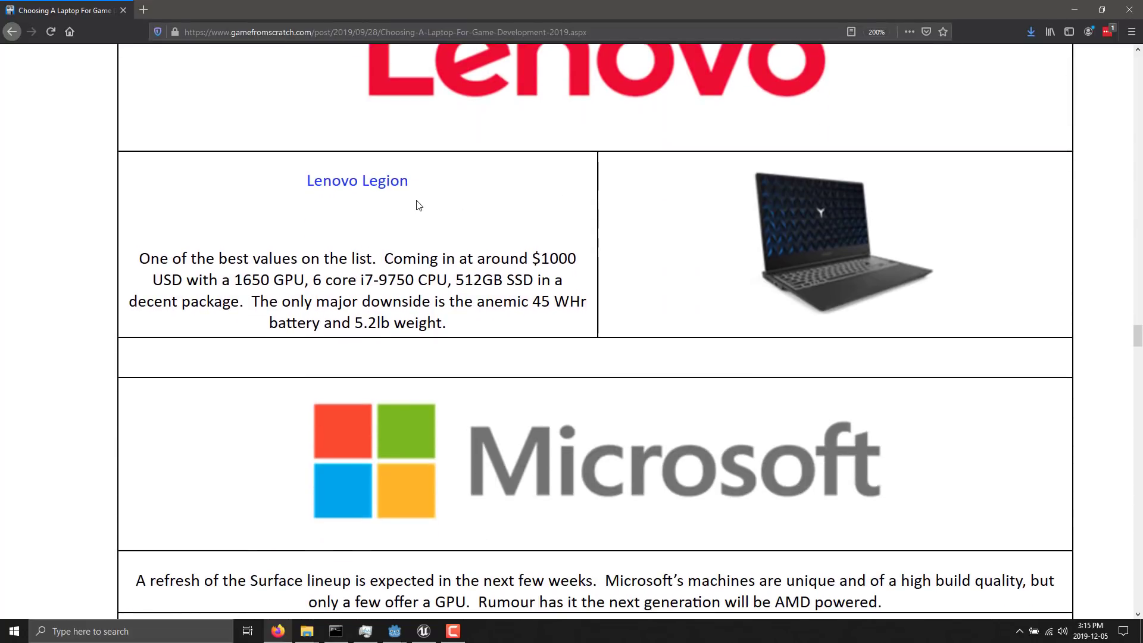
{"action": "mouse_move", "coordinate": [357, 179]}
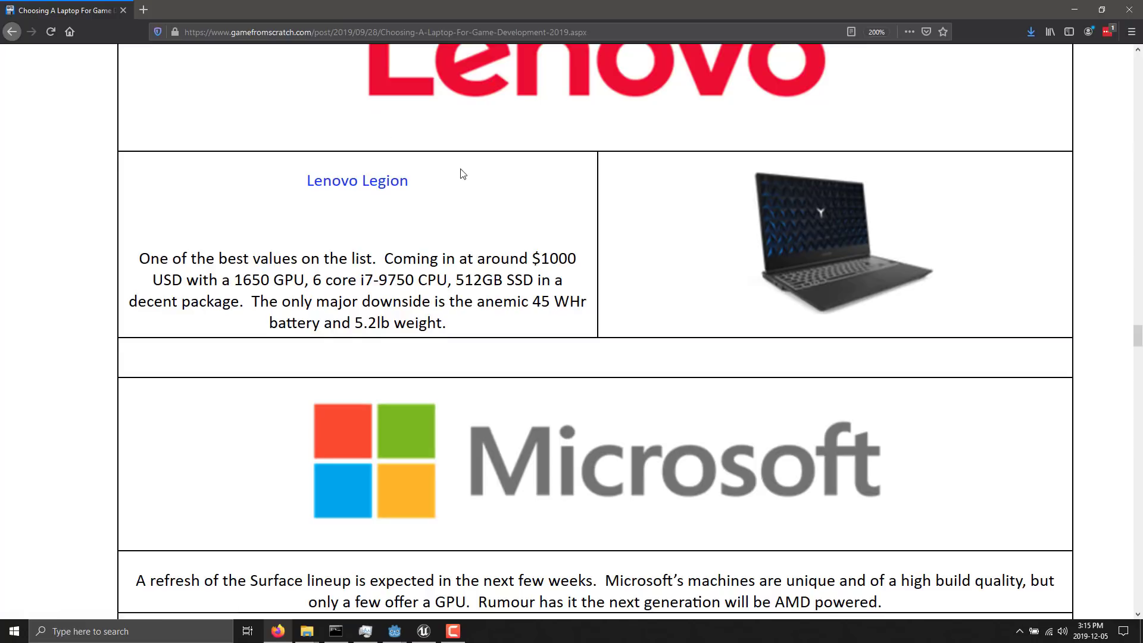
{"action": "scroll", "scroll_direction": "down", "scroll_amount": 3}
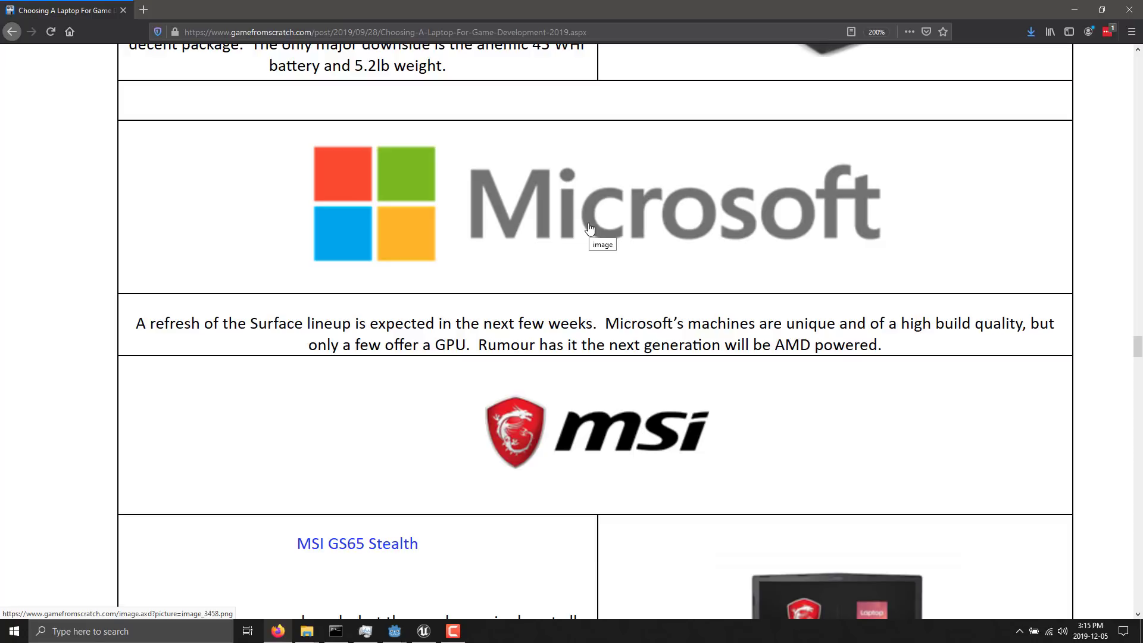
{"action": "mouse_move", "coordinate": [409, 208]}
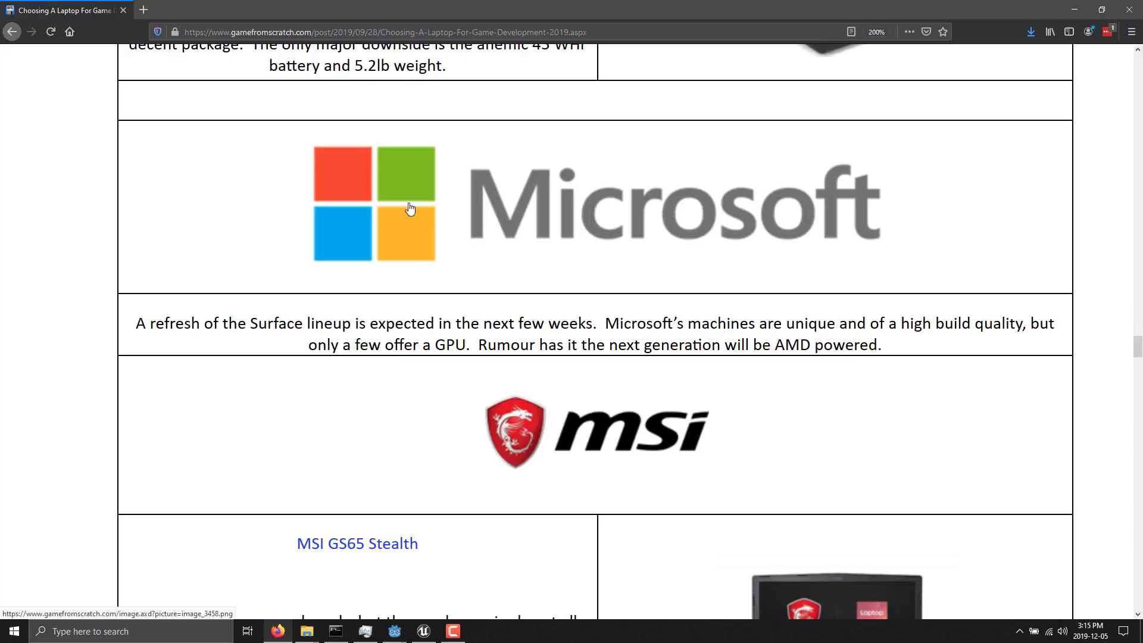
{"action": "scroll", "scroll_direction": "down", "scroll_amount": 3}
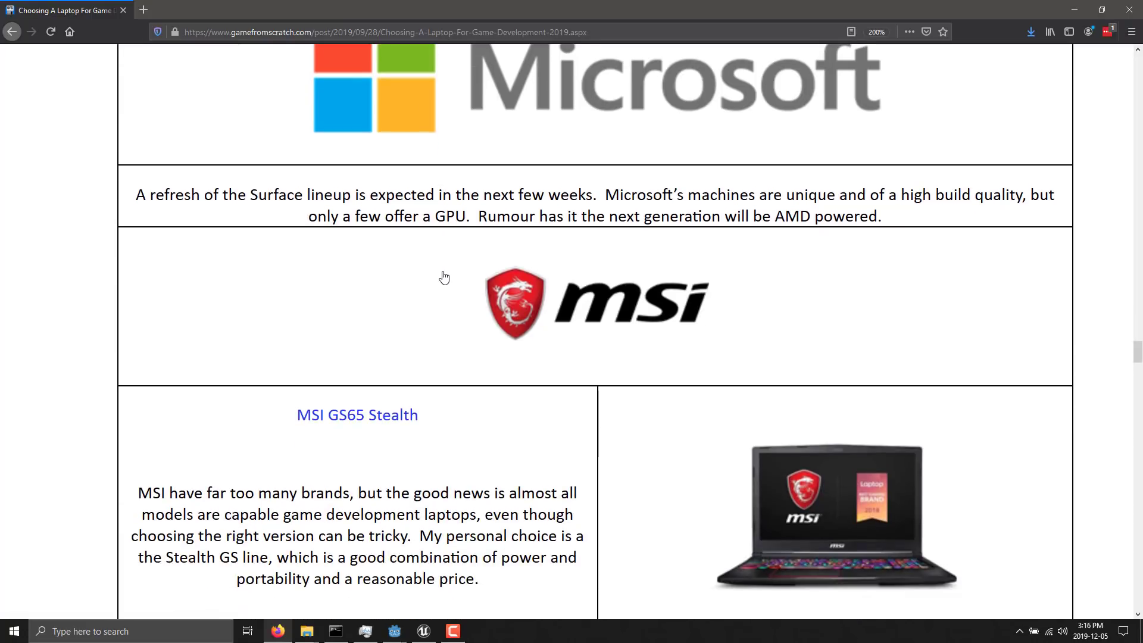
{"action": "scroll", "scroll_direction": "down", "scroll_amount": 3}
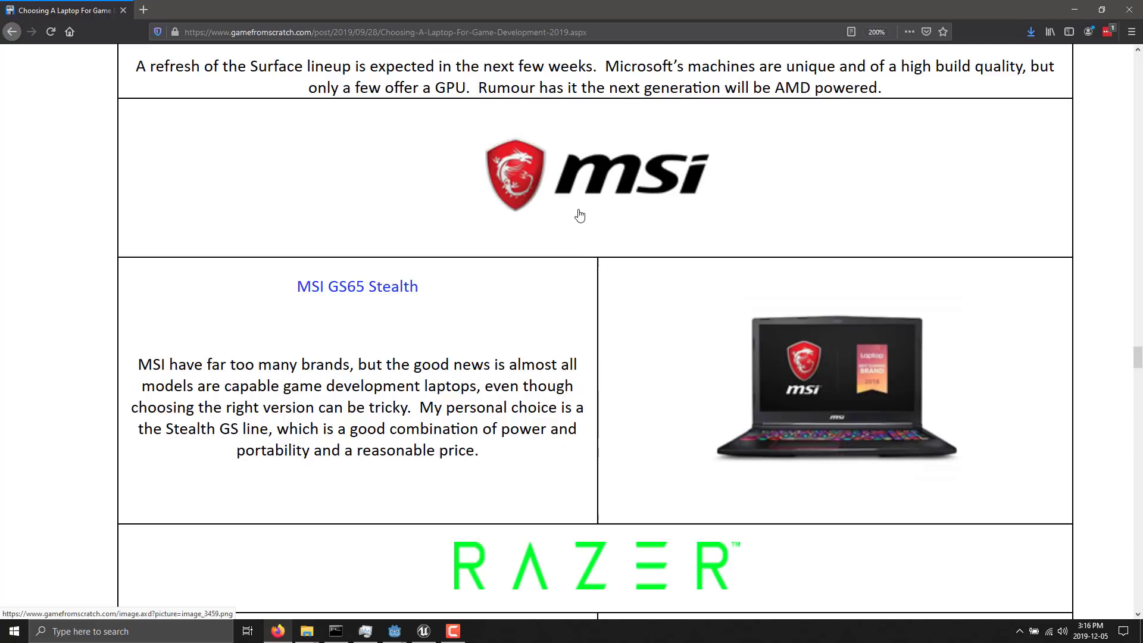
{"action": "mouse_move", "coordinate": [677, 324]}
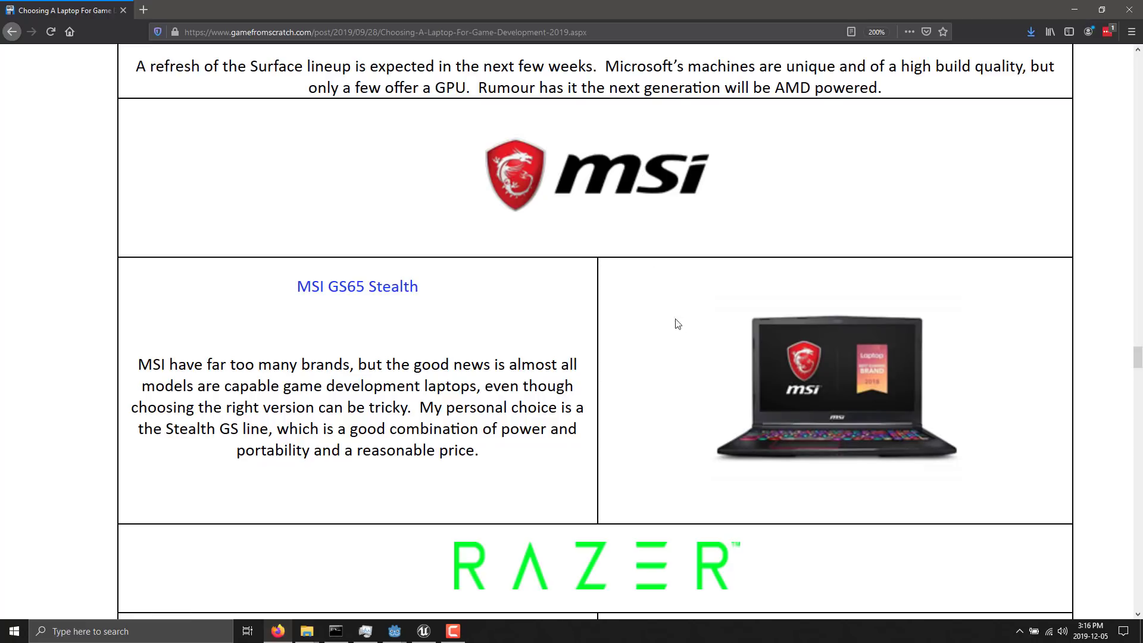
{"action": "scroll", "scroll_direction": "down", "scroll_amount": 3}
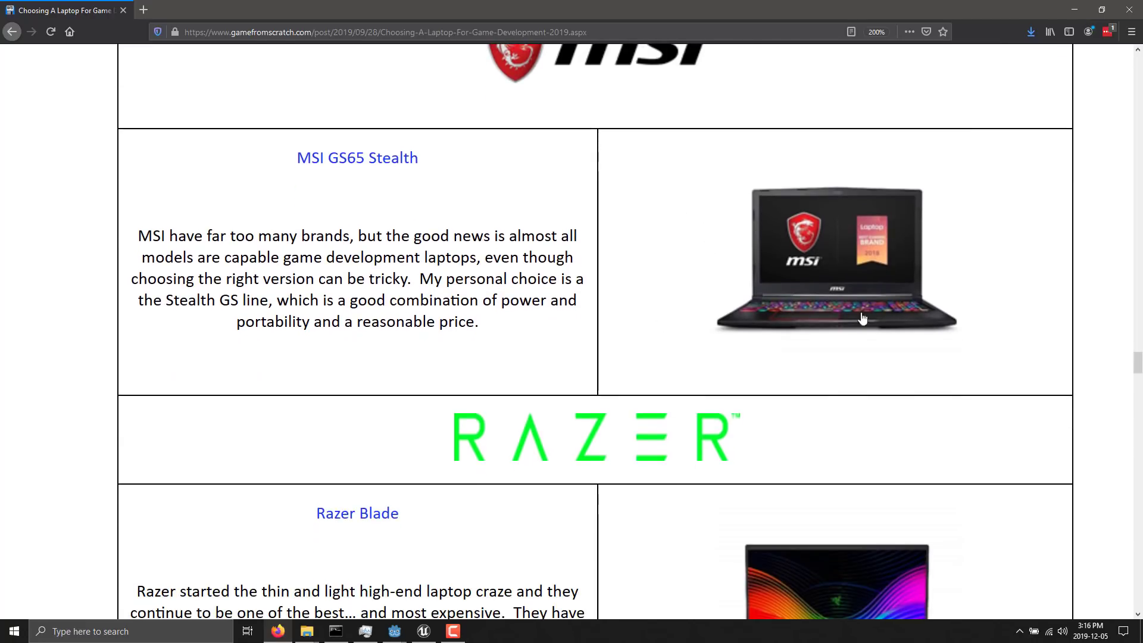
{"action": "mouse_move", "coordinate": [873, 314]}
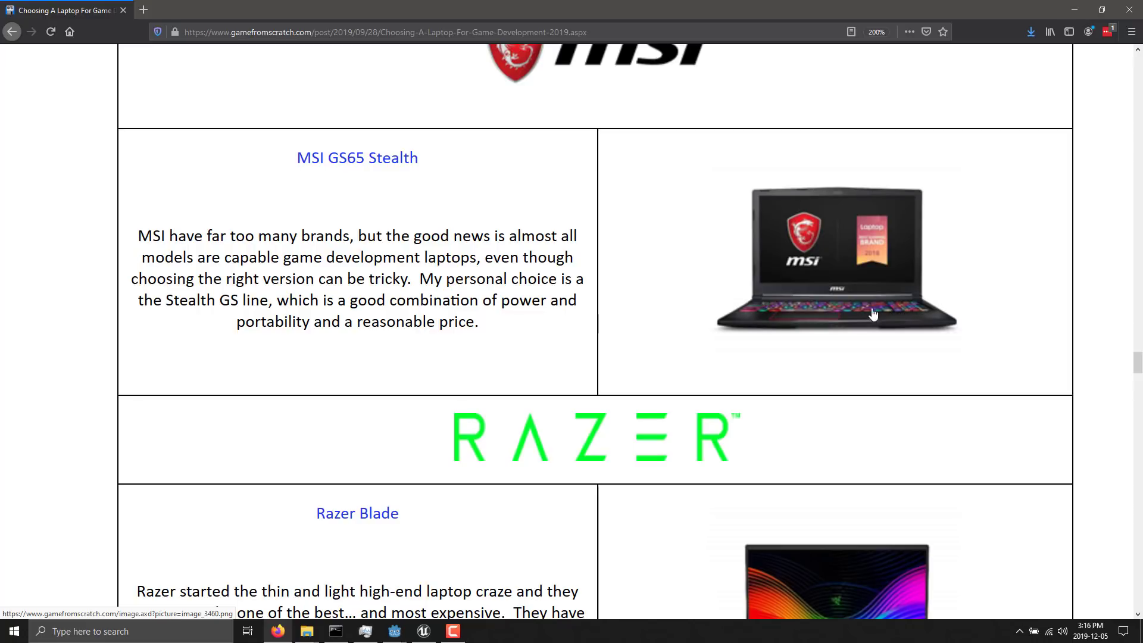
Step: Scroll through the Razer Blade, Blade Advanced and Blade Stealth rows to 'Too Rich For My Blood'
{"action": "scroll", "scroll_direction": "down", "scroll_amount": 3}
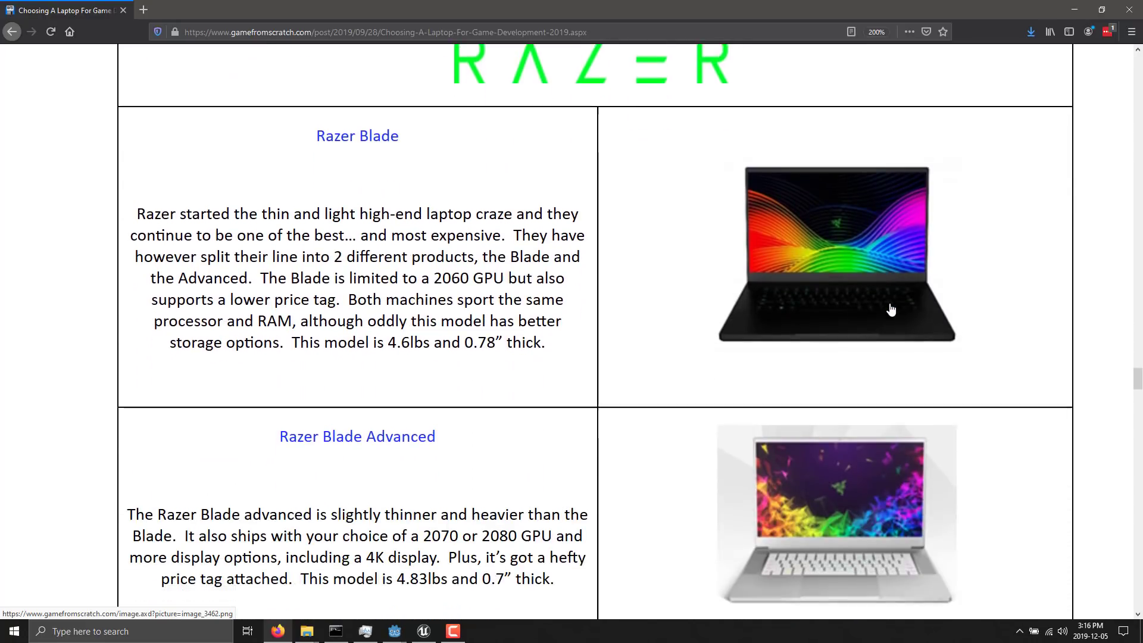
{"action": "scroll", "scroll_direction": "down", "scroll_amount": 3}
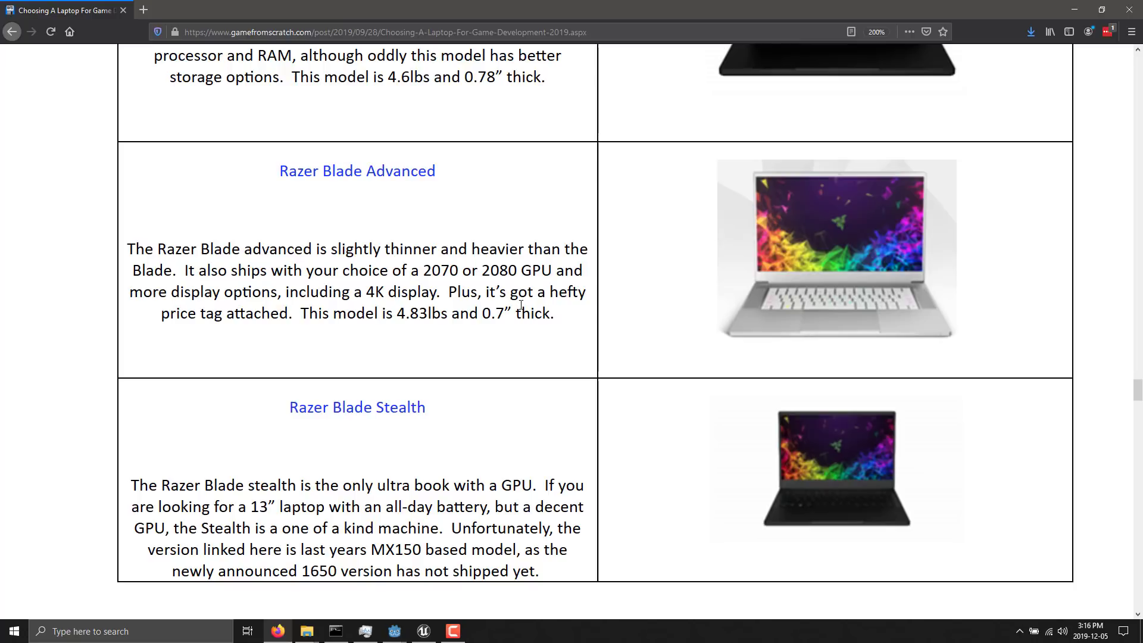
{"action": "scroll", "scroll_direction": "down", "scroll_amount": 3}
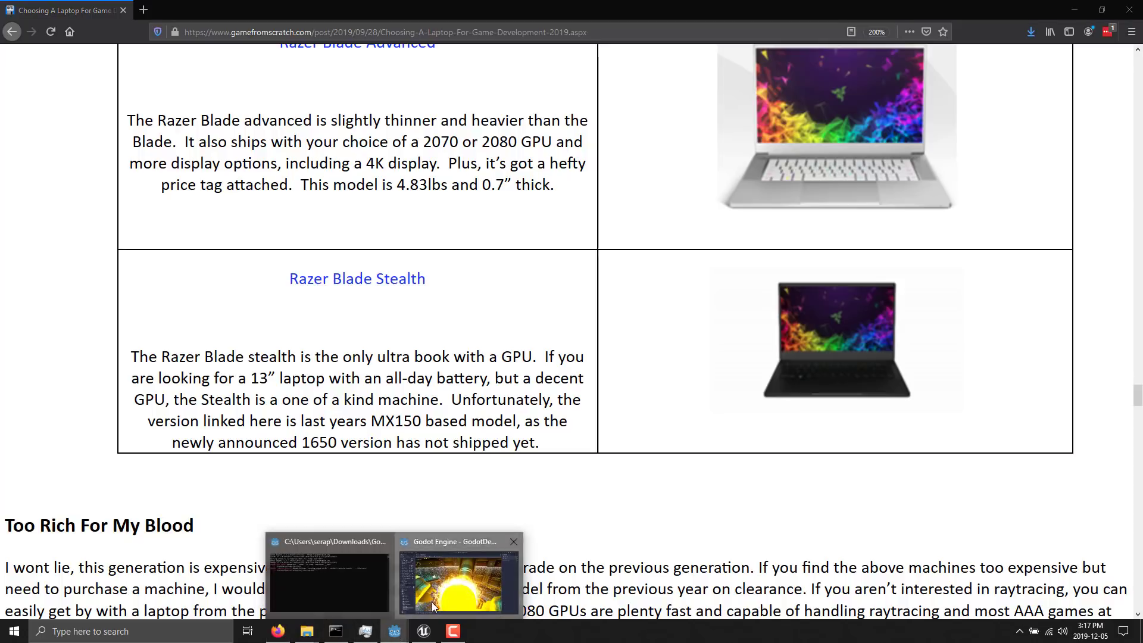
Step: Switch to Godot's level.tscn and turn the 3D view across the interior and down the corridor
{"action": "left_click", "coordinate": [458, 576]}
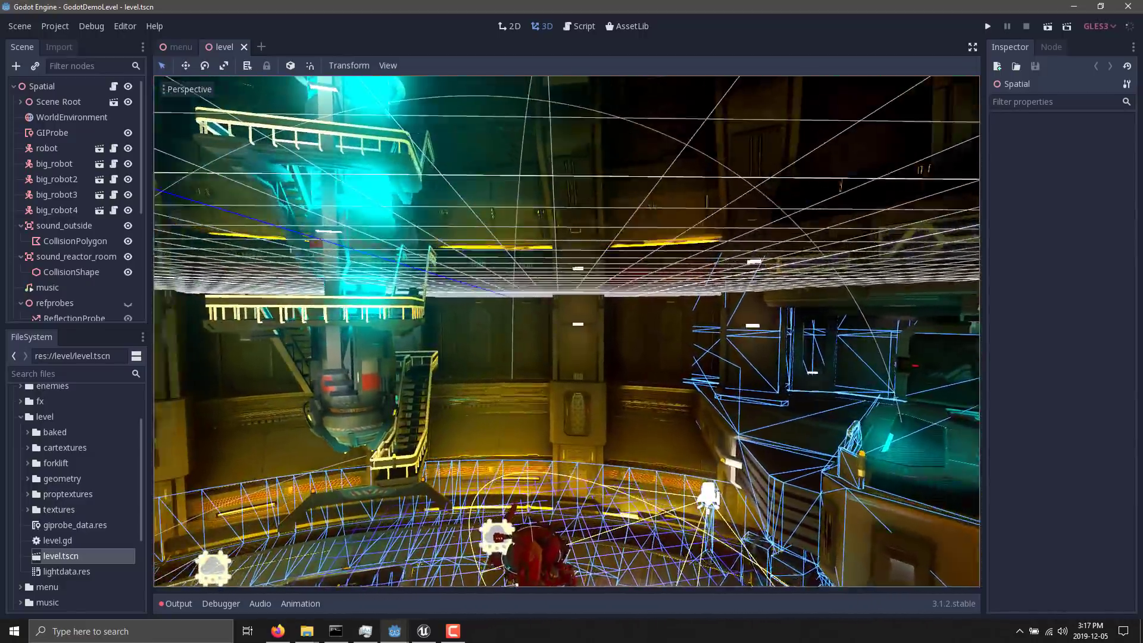
{"action": "left_click_drag", "start_coordinate": [568, 328], "coordinate": [569, 182]}
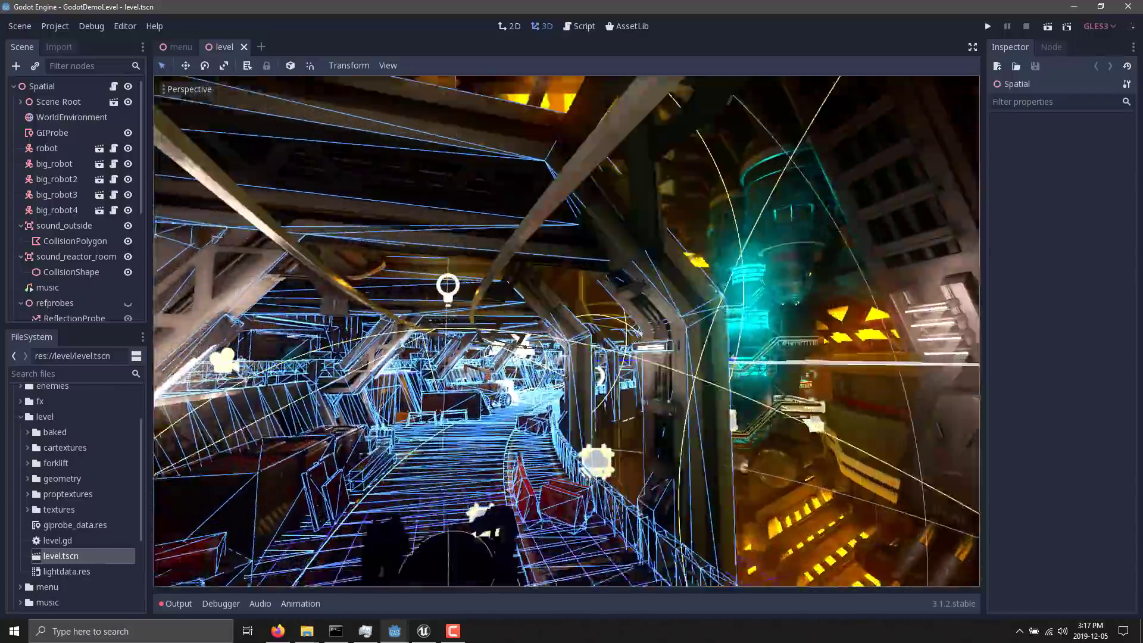
{"action": "left_click_drag", "start_coordinate": [568, 328], "coordinate": [511, 292]}
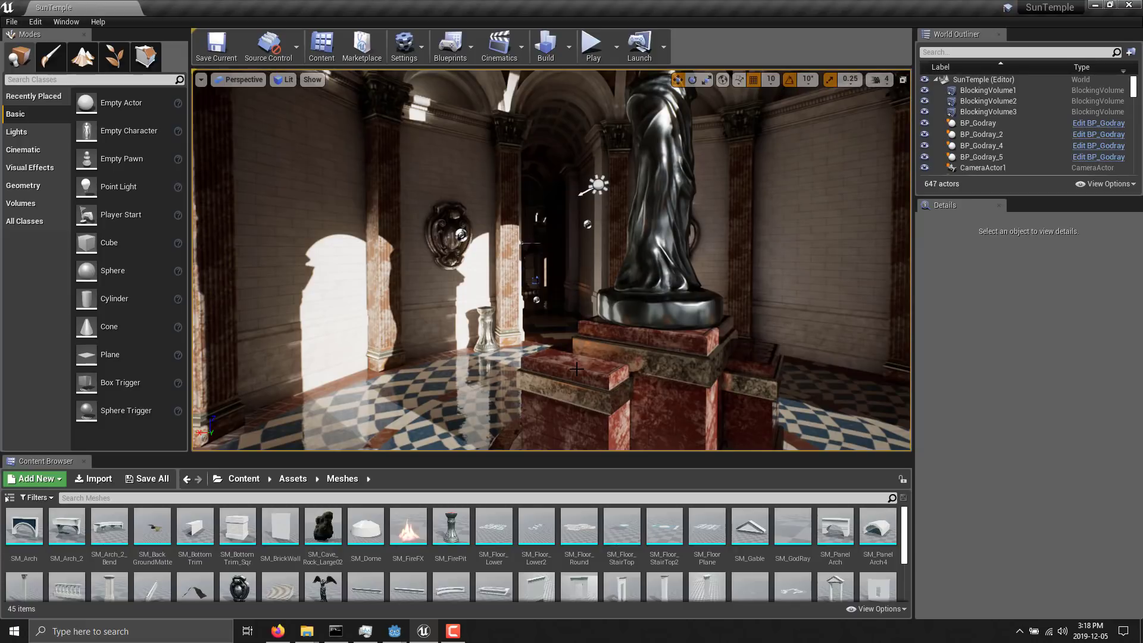
{"action": "mouse_move", "coordinate": [536, 525]}
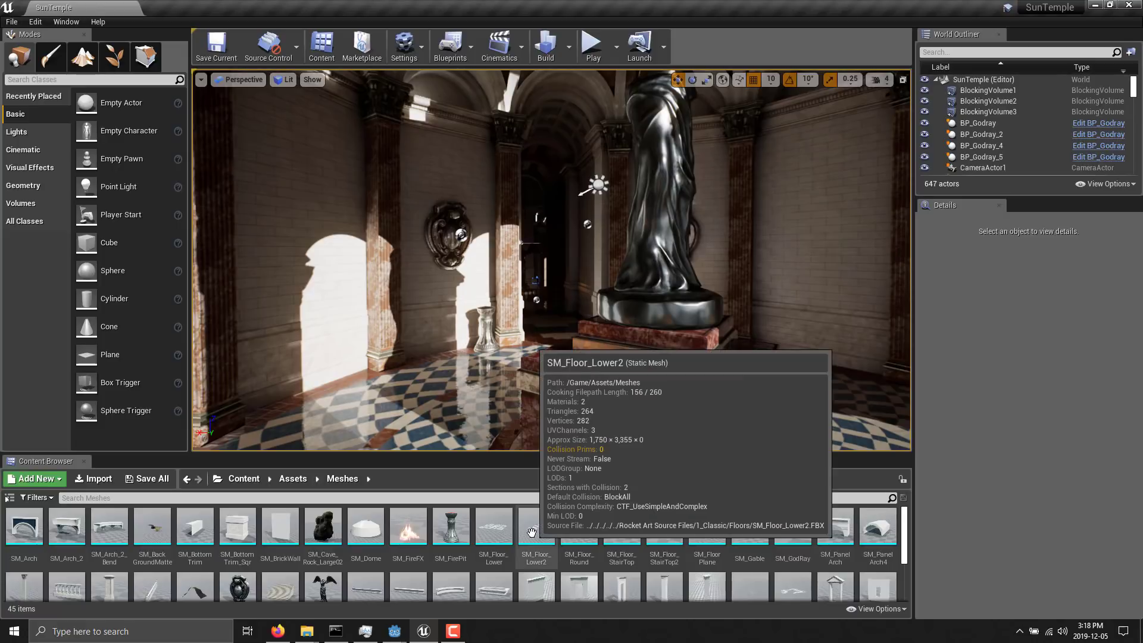
{"action": "mouse_move", "coordinate": [897, 459]}
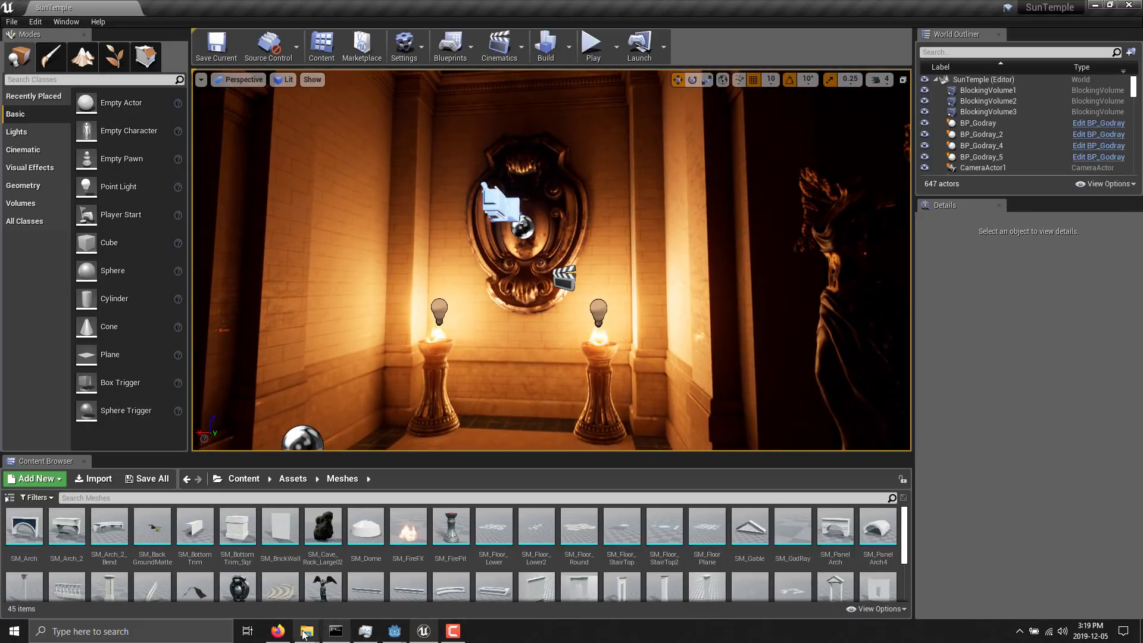
Step: Return to the Firefox laptop article and scroll past Asus and Dell to the Gigabyte AORUS entry
{"action": "left_click", "coordinate": [276, 630]}
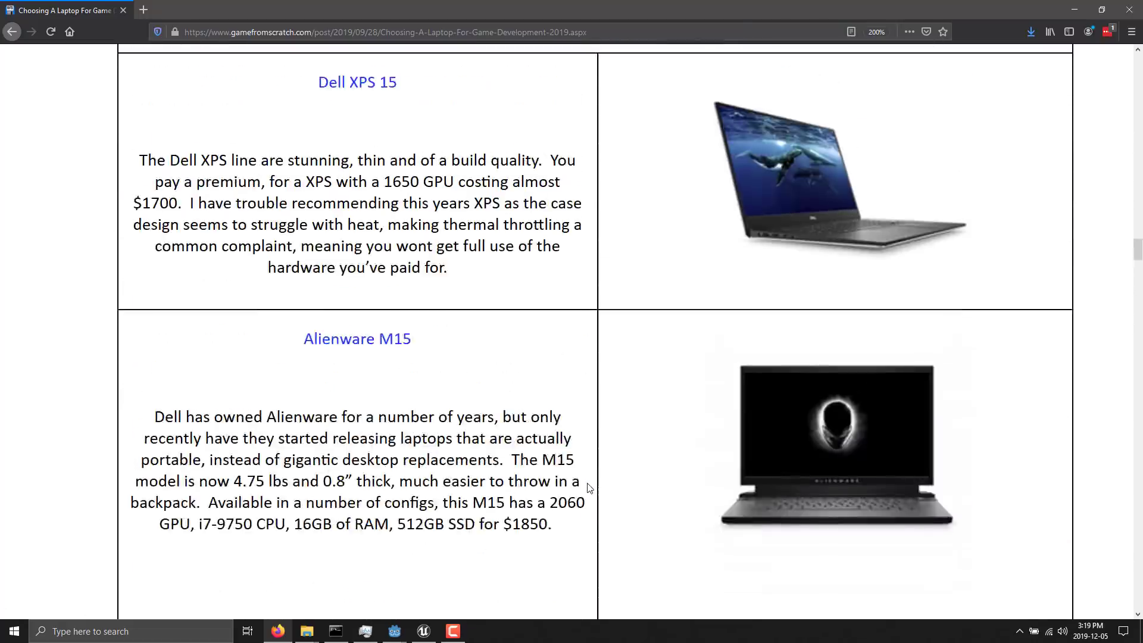
{"action": "scroll", "scroll_direction": "down", "scroll_amount": 3}
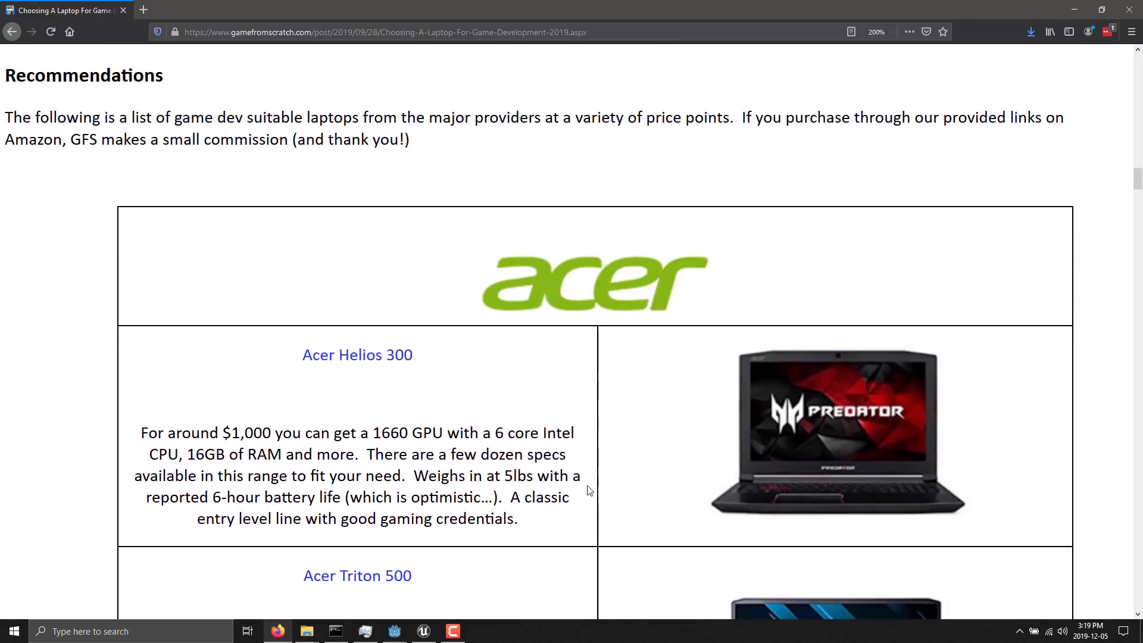
{"action": "scroll", "scroll_direction": "down", "scroll_amount": 3}
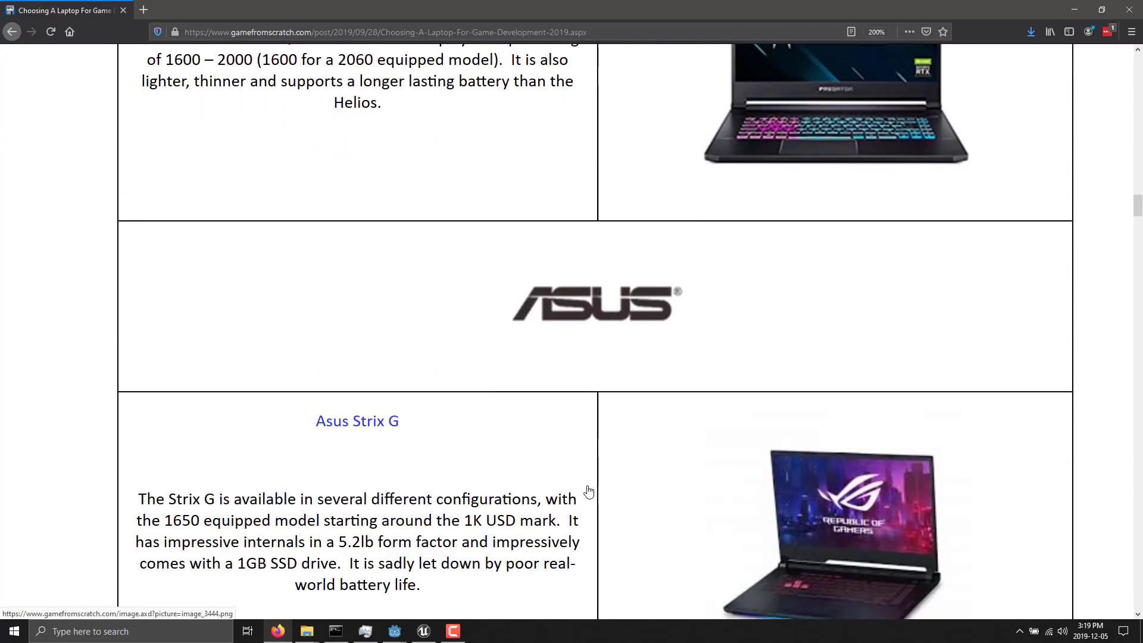
{"action": "scroll", "scroll_direction": "down", "scroll_amount": 3}
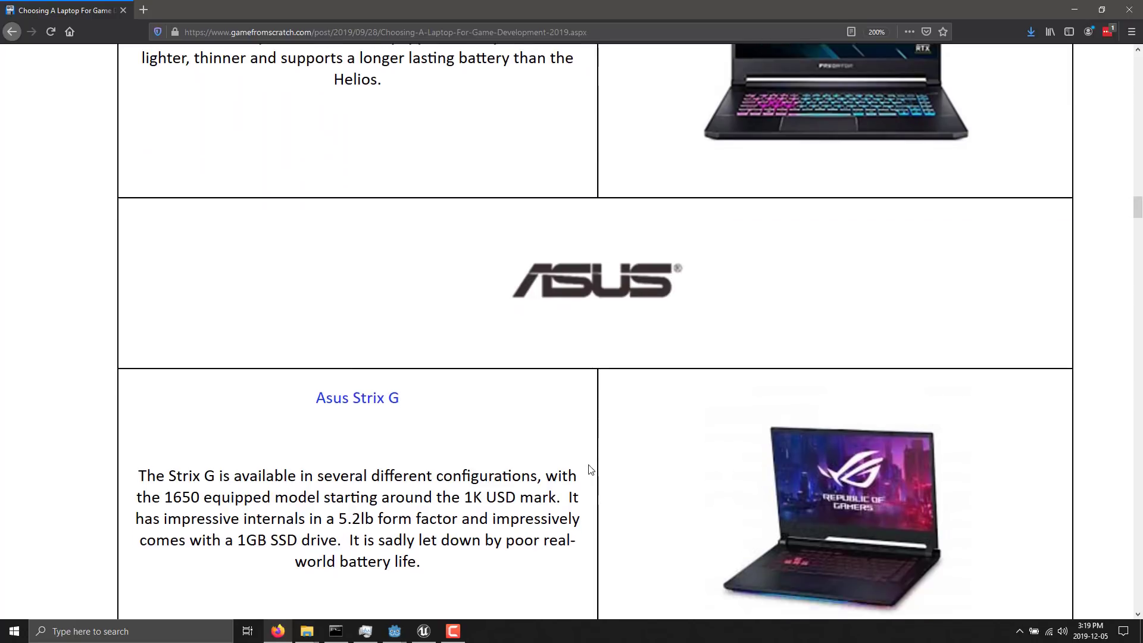
{"action": "scroll", "scroll_direction": "down", "scroll_amount": 3}
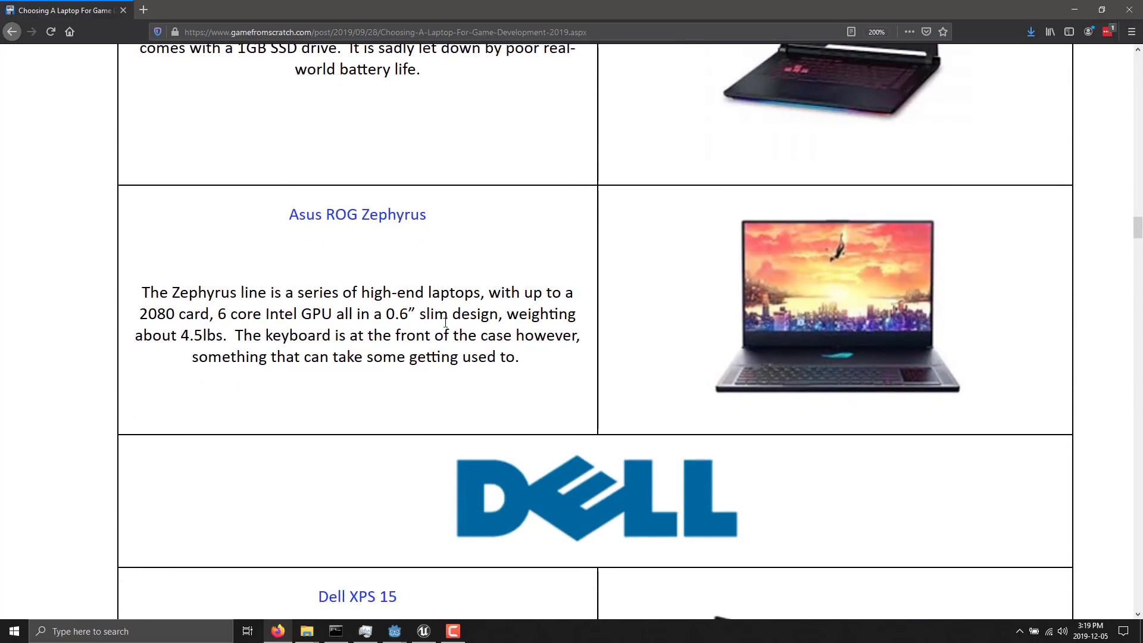
{"action": "mouse_move", "coordinate": [357, 214]}
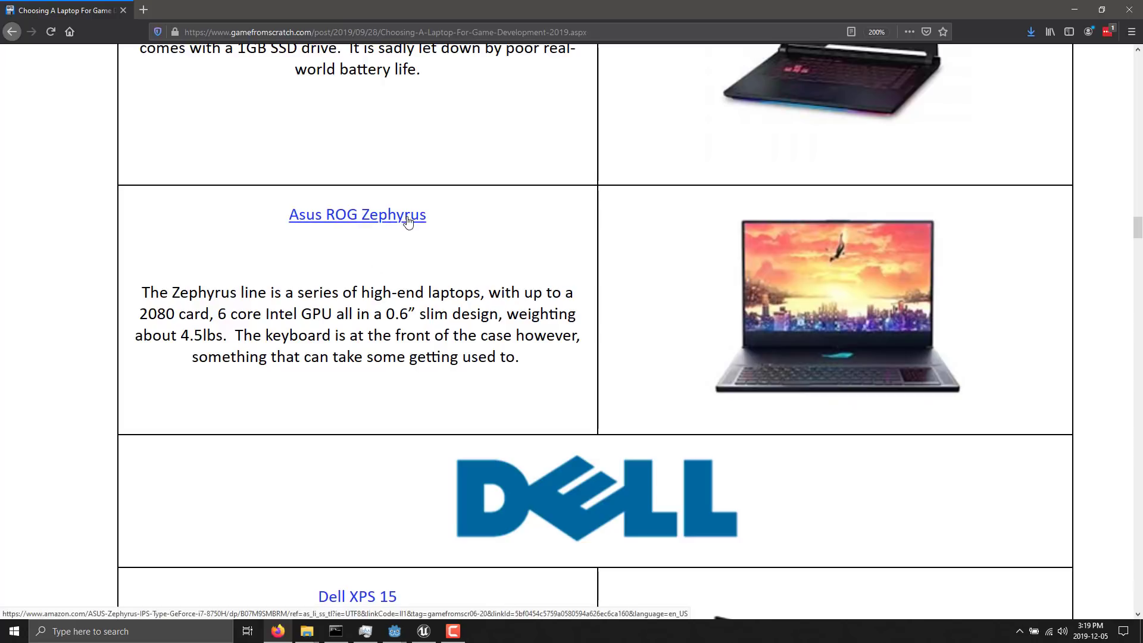
{"action": "mouse_move", "coordinate": [833, 384]}
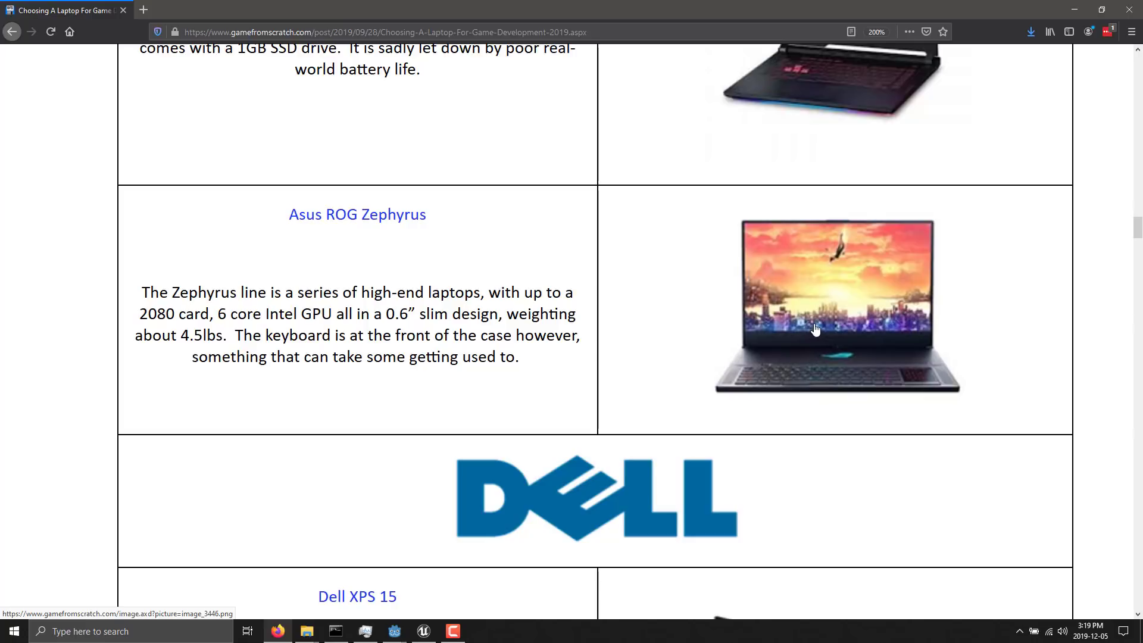
{"action": "mouse_move", "coordinate": [822, 322]}
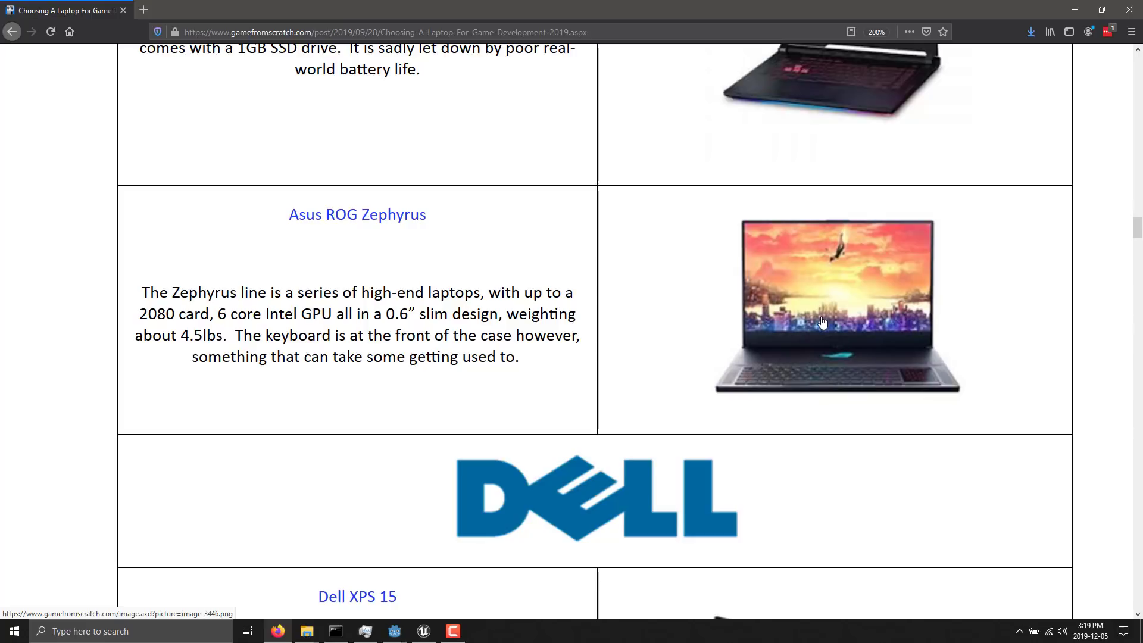
{"action": "scroll", "scroll_direction": "down", "scroll_amount": 3}
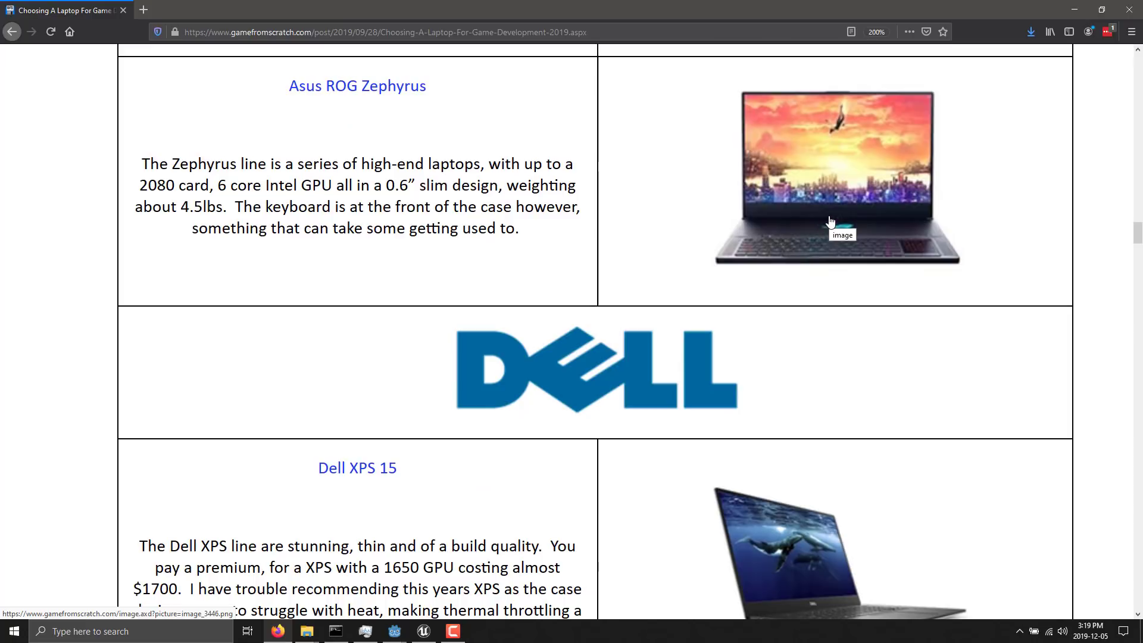
{"action": "scroll", "scroll_direction": "down", "scroll_amount": 3}
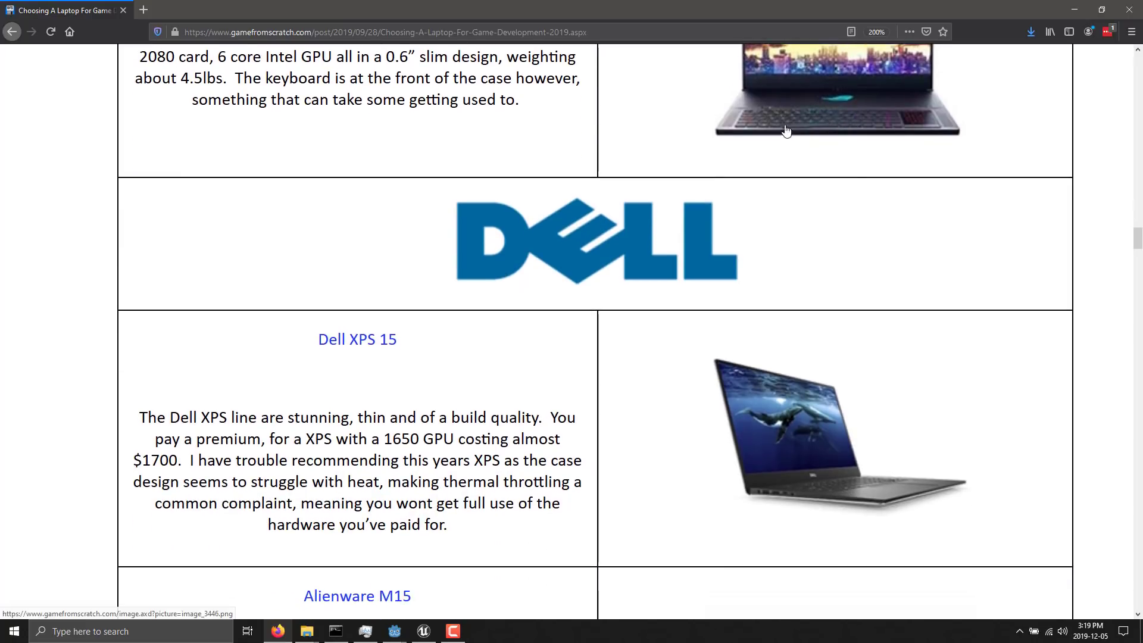
{"action": "scroll", "scroll_direction": "down", "scroll_amount": 3}
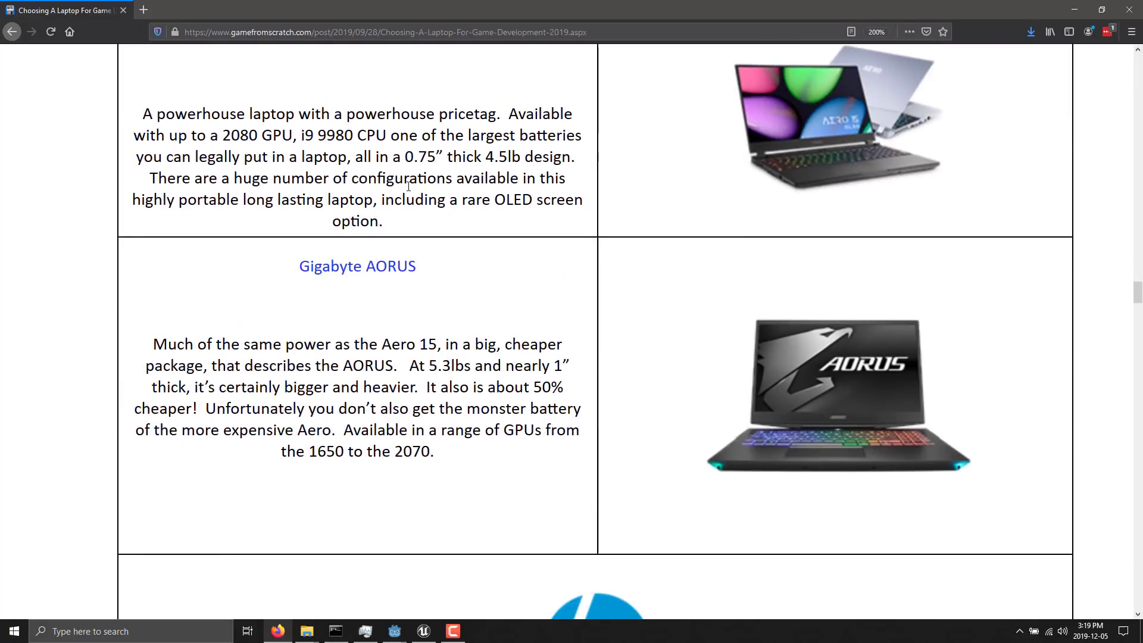
Step: Scroll up slightly so the GIGABYTE logo shows above the Aero 15 and AORUS rows
{"action": "scroll", "scroll_direction": "up", "scroll_amount": 3}
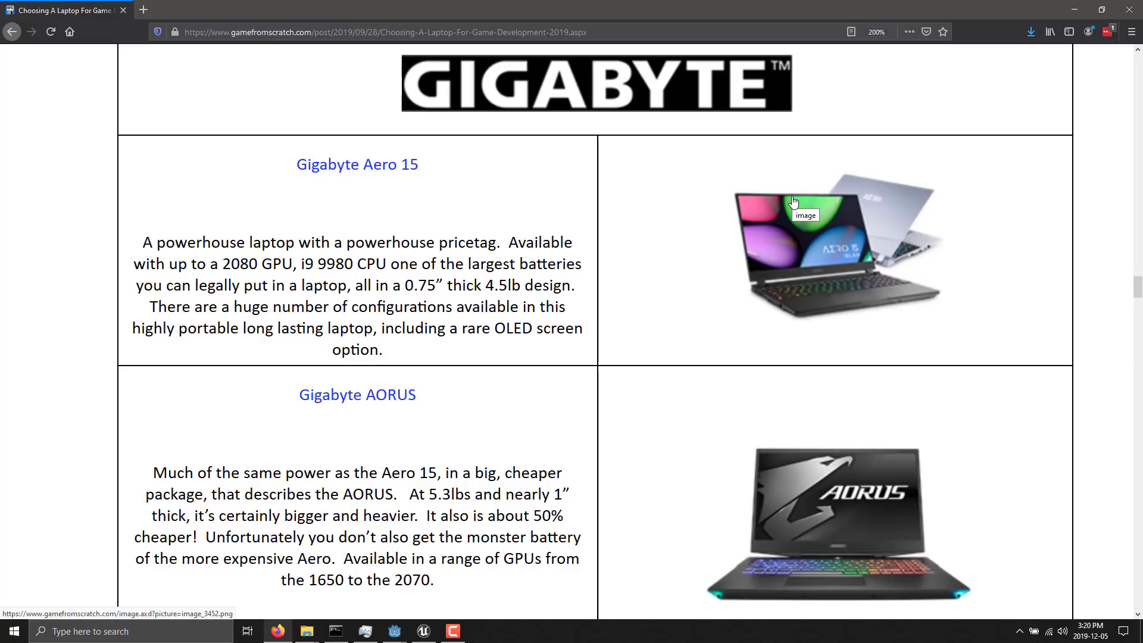
{"action": "mouse_move", "coordinate": [824, 248]}
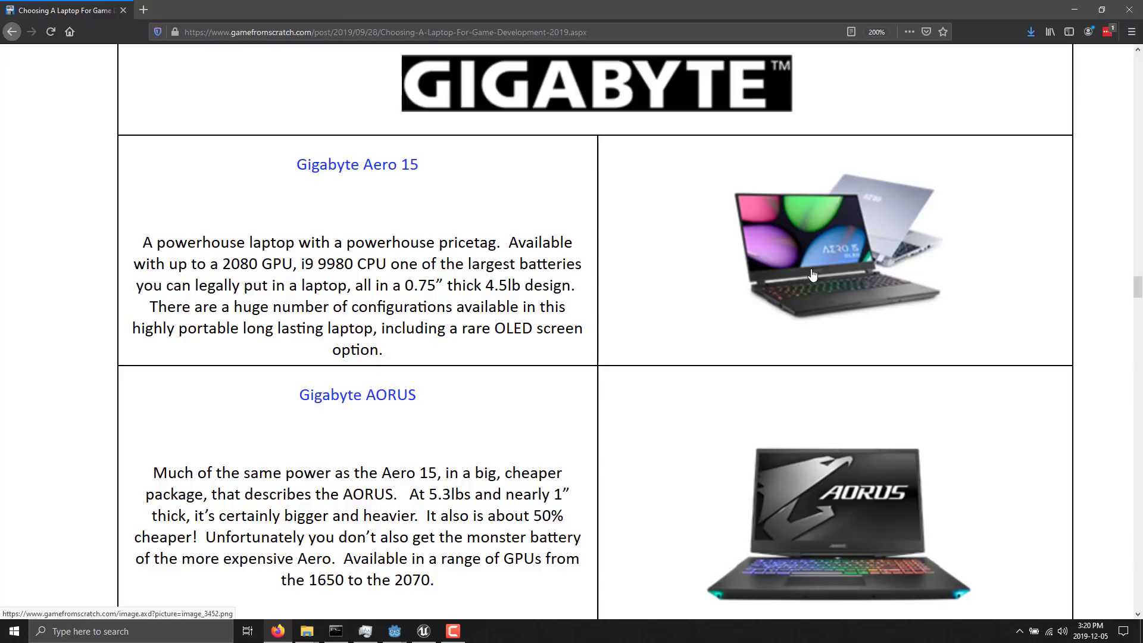
{"action": "scroll", "scroll_direction": "down", "scroll_amount": 3}
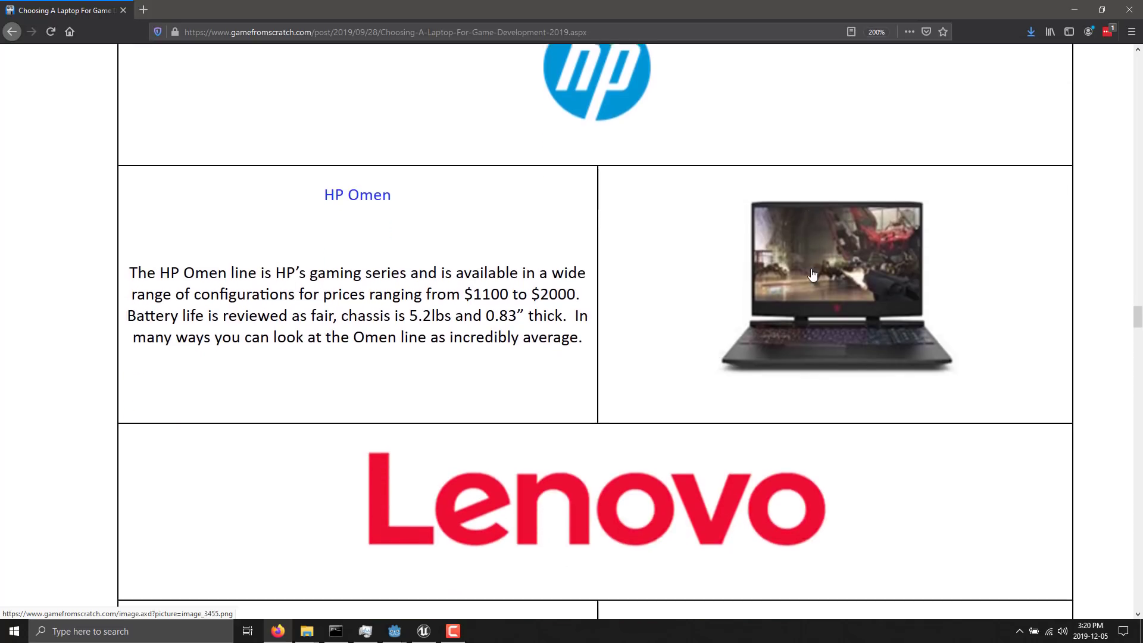
{"action": "scroll", "scroll_direction": "down", "scroll_amount": 3}
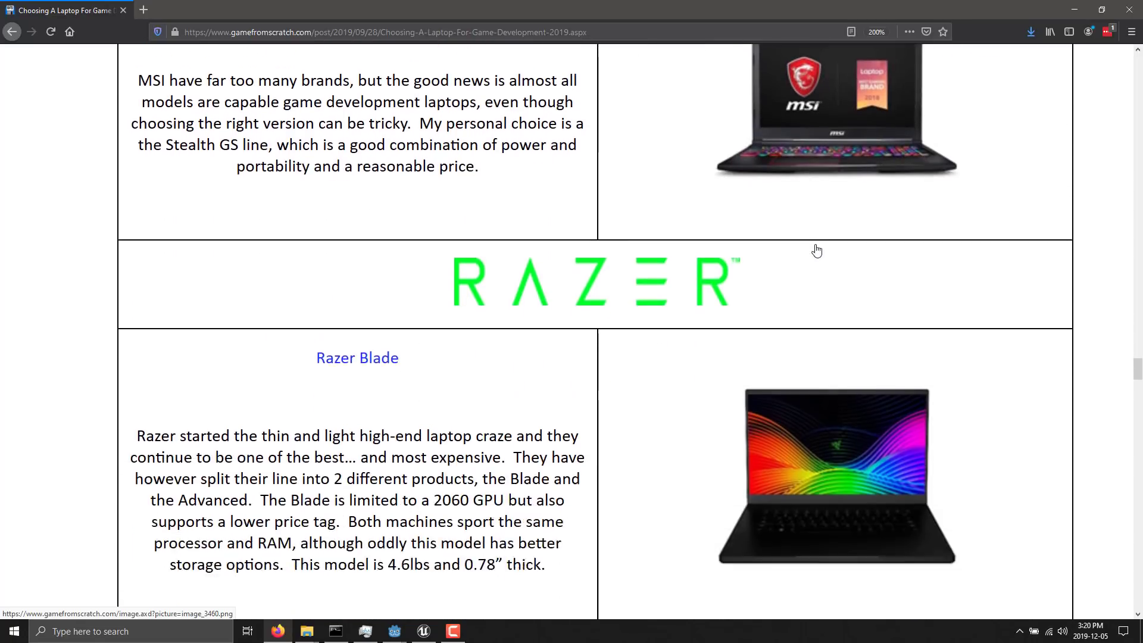
{"action": "scroll", "scroll_direction": "down", "scroll_amount": 3}
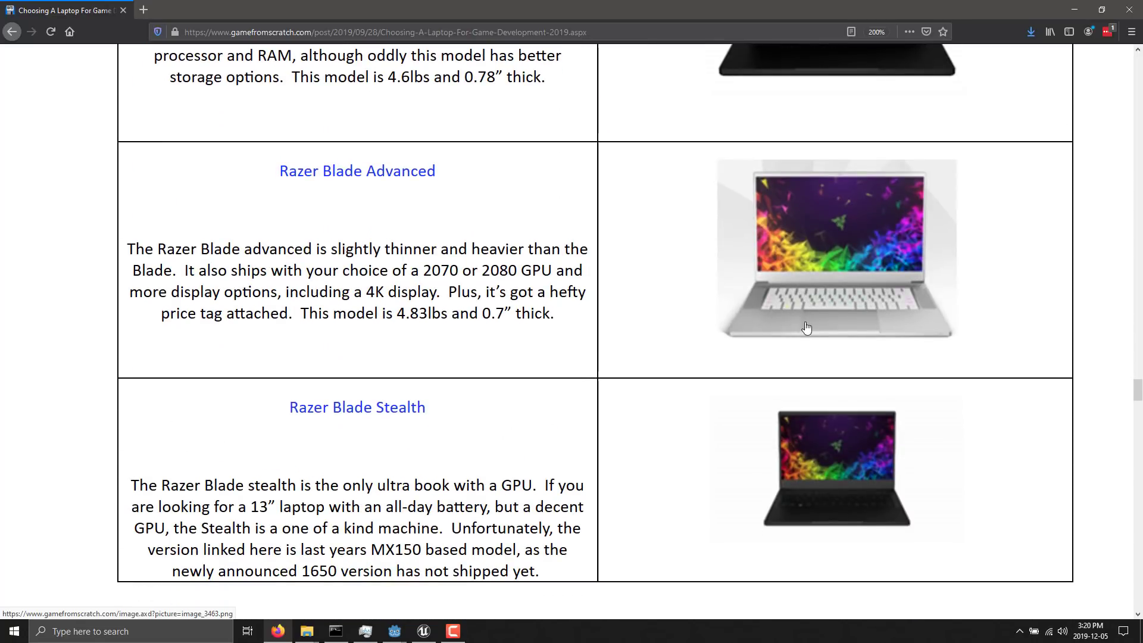
{"action": "mouse_move", "coordinate": [793, 336]}
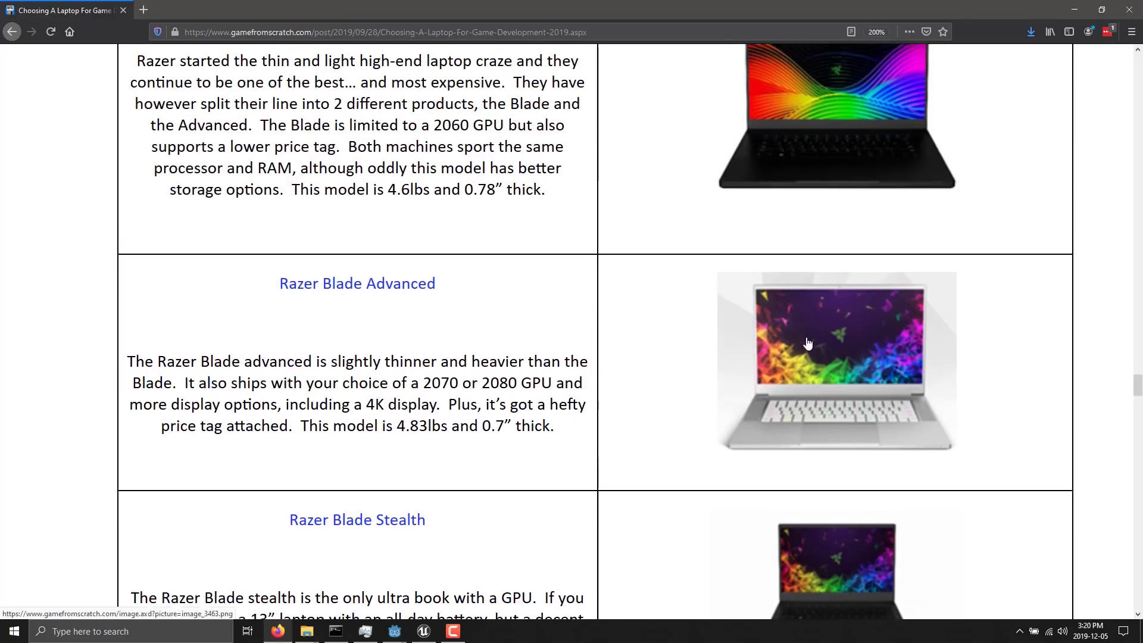
{"action": "scroll", "scroll_direction": "down", "scroll_amount": 3}
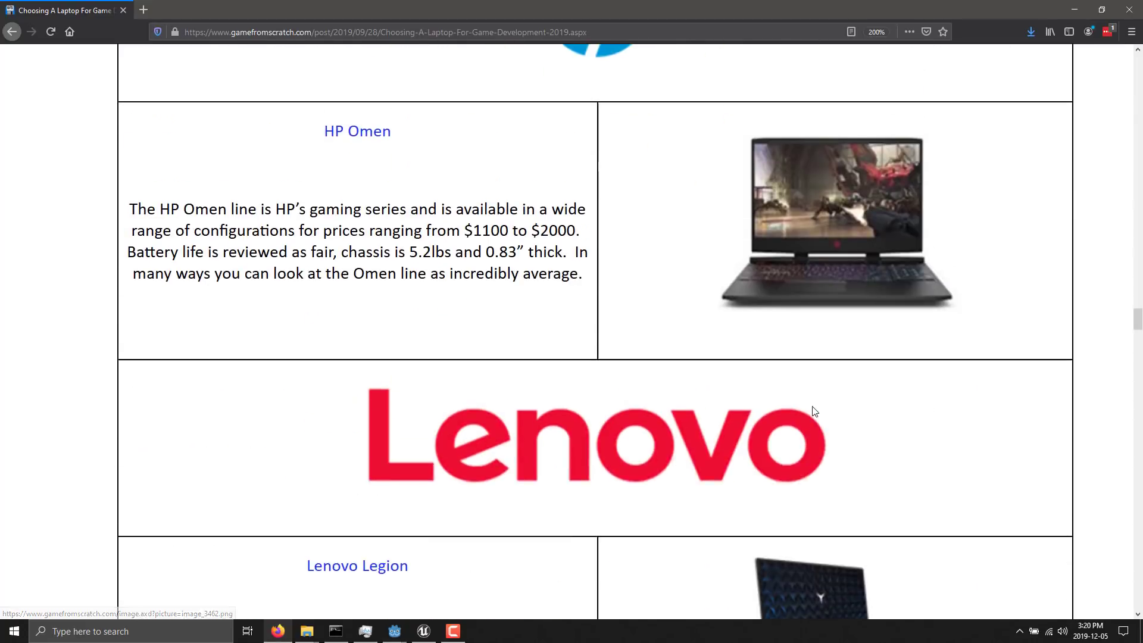
{"action": "scroll", "scroll_direction": "down", "scroll_amount": 3}
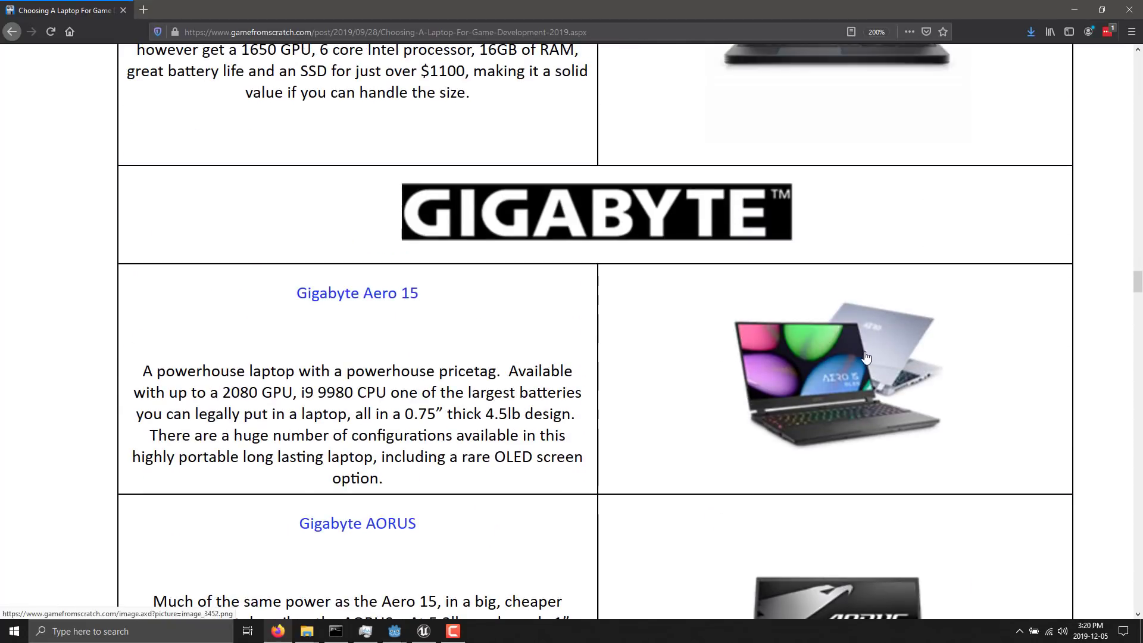